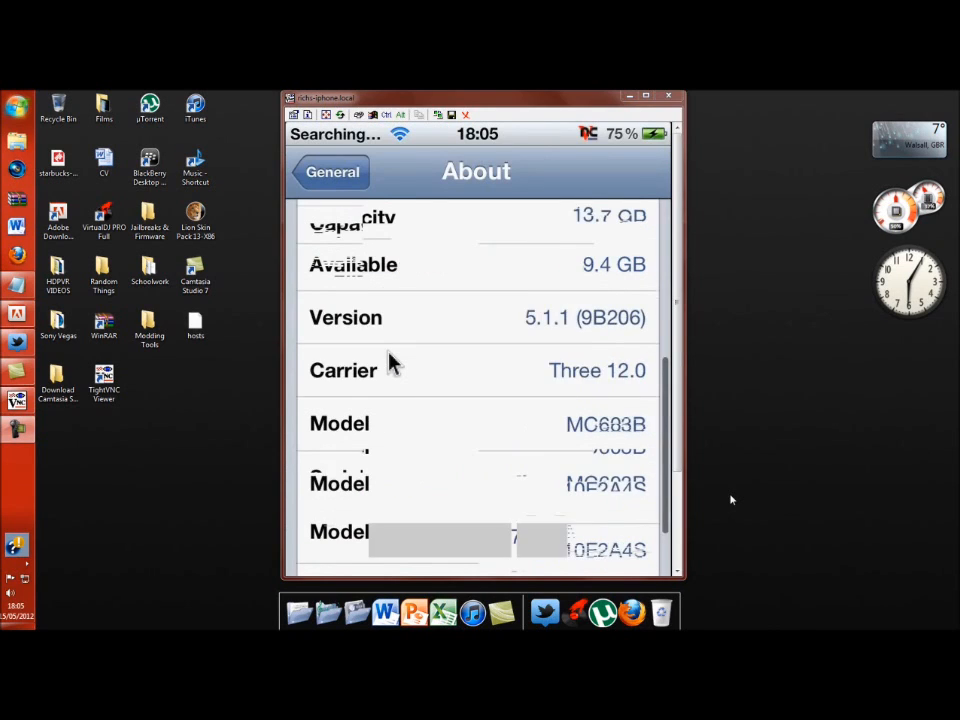
Scroll the iOS About page to confirm version 5.1.1, then switch to Cydia.
{"action": "scroll", "scroll_direction": "up", "scroll_amount": 3}
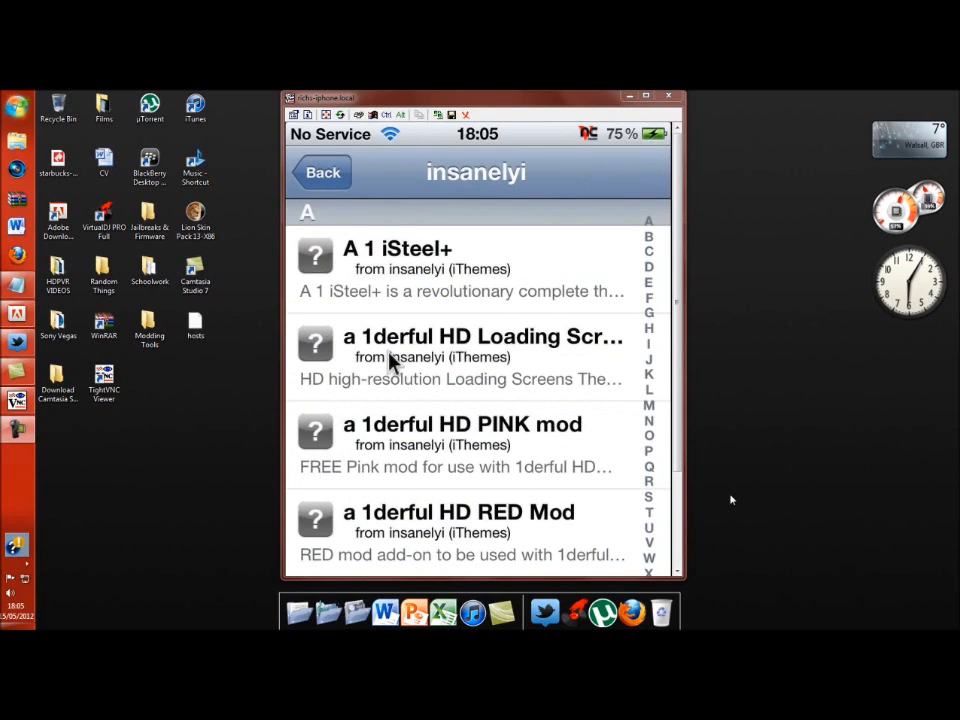
Return to Cydia Sources, look over the repositories, and enter edit mode.
{"action": "left_click", "coordinate": [321, 172]}
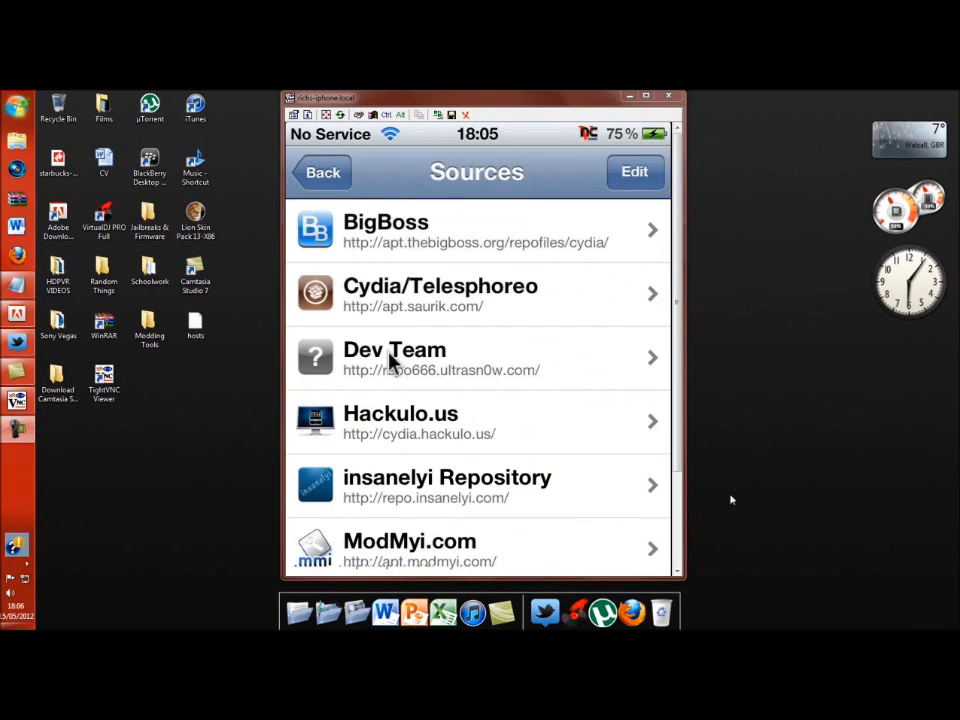
{"action": "scroll", "scroll_direction": "down", "scroll_amount": 3}
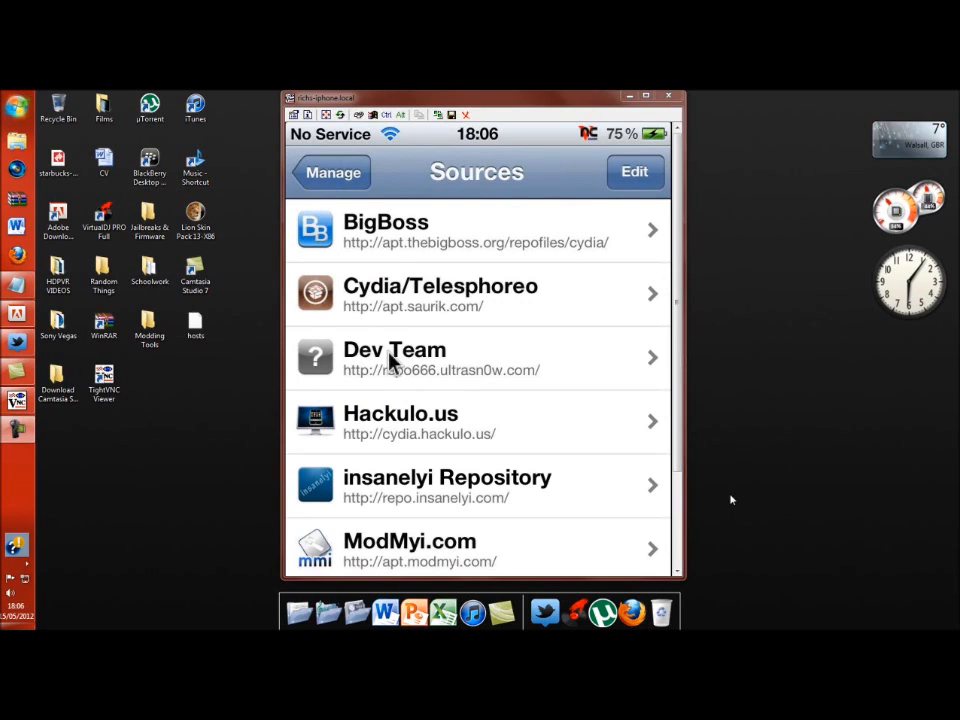
{"action": "scroll", "scroll_direction": "up", "scroll_amount": 3}
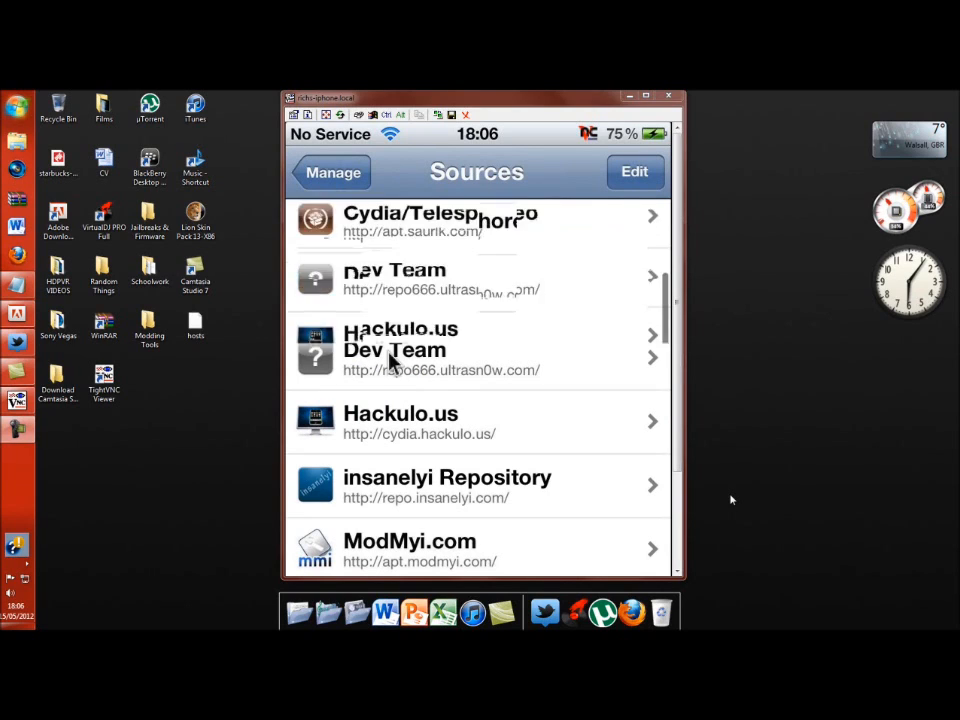
{"action": "scroll", "scroll_direction": "up", "scroll_amount": 3}
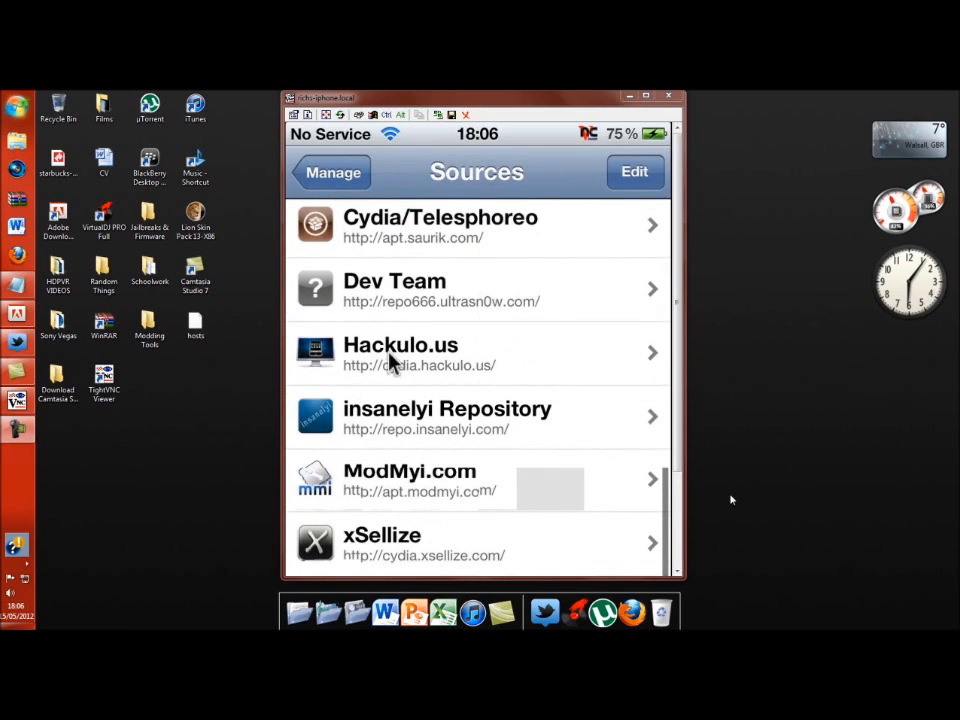
{"action": "left_click", "coordinate": [634, 172]}
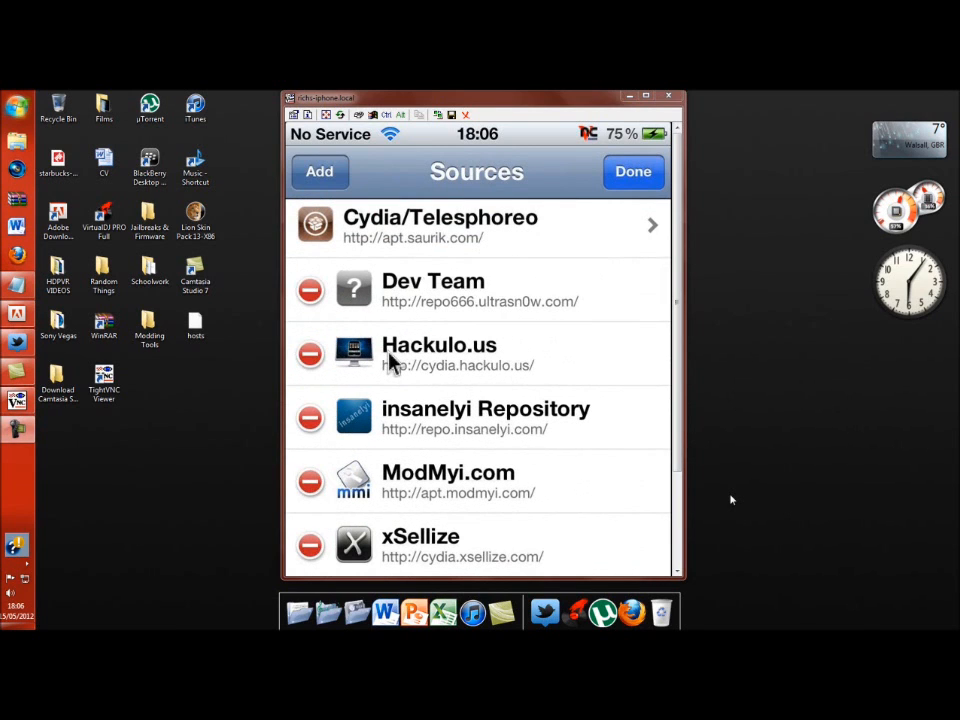
{"action": "left_click", "coordinate": [319, 171]}
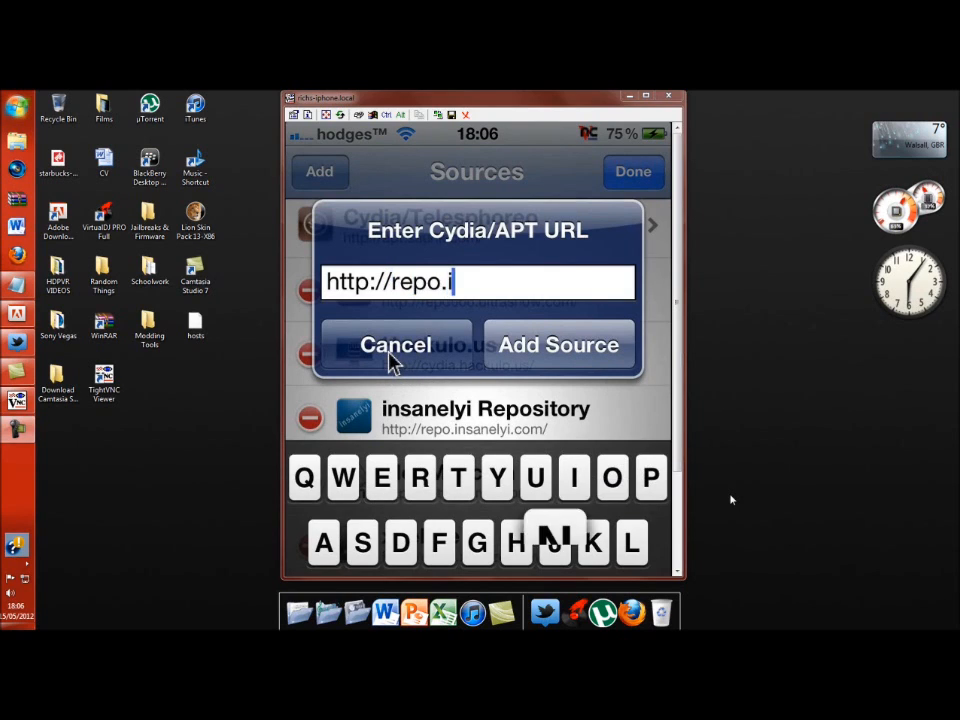
{"action": "type", "text": "nsan"}
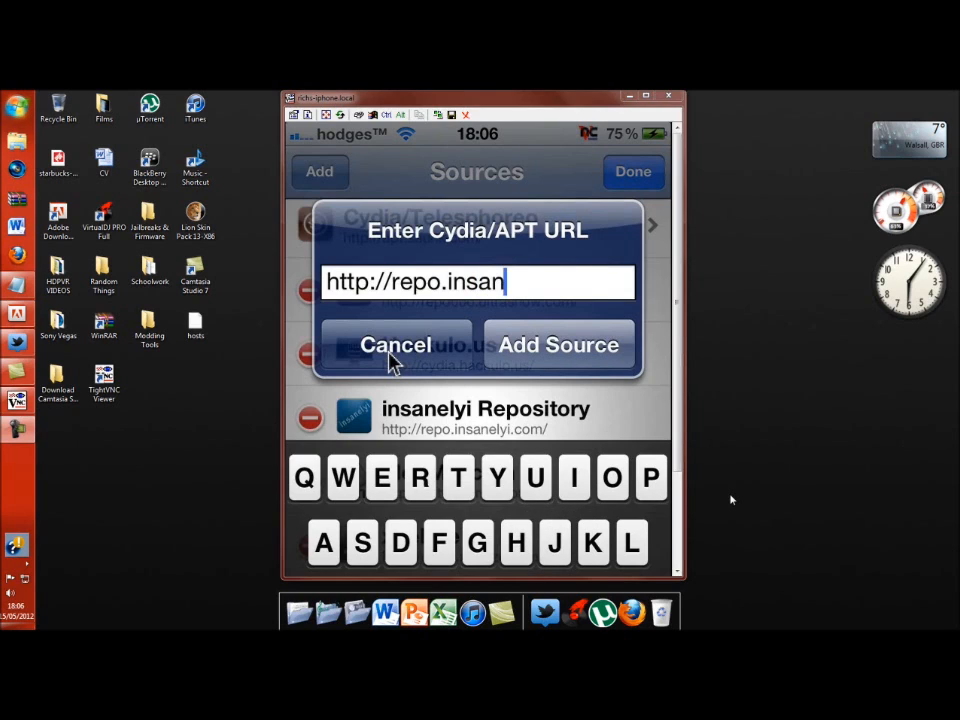
{"action": "type", "text": "elyi"}
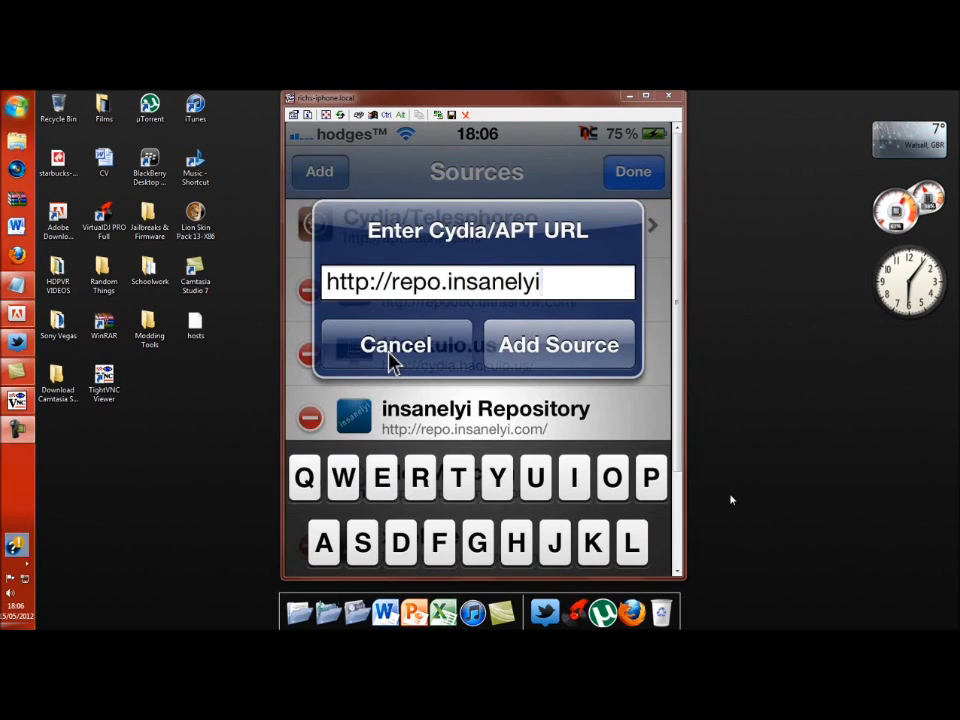
{"action": "type", "text": ".com"}
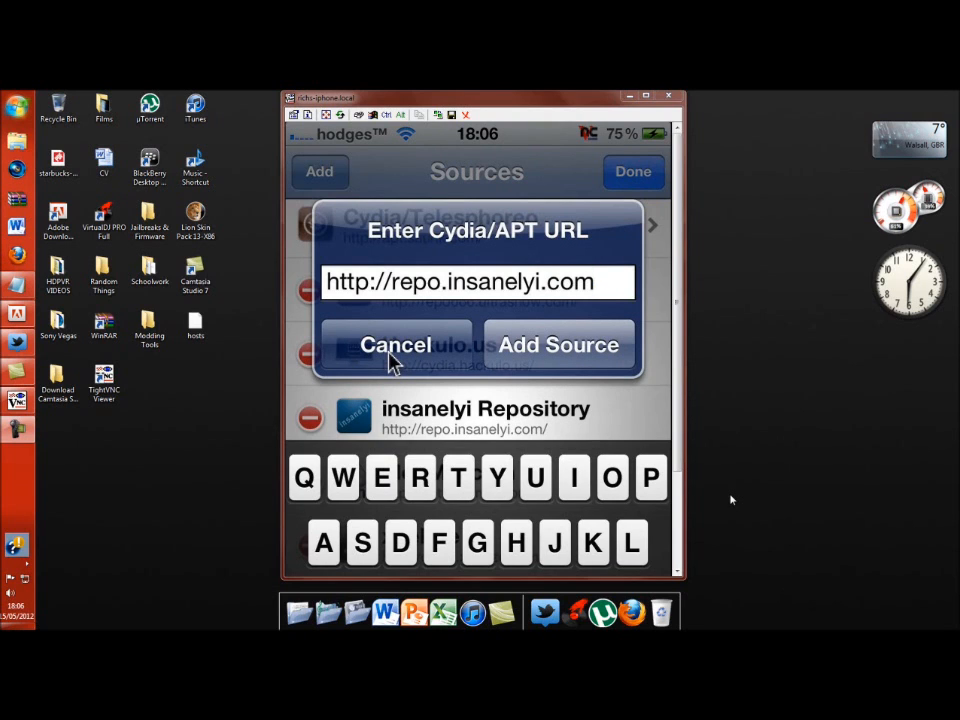
{"action": "left_click", "coordinate": [395, 344]}
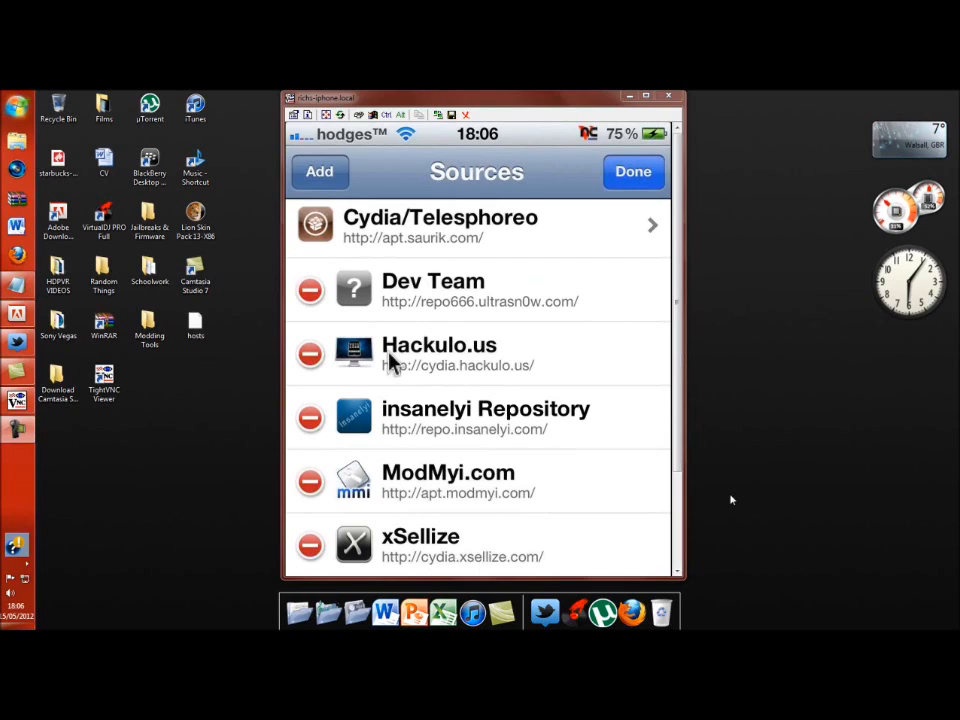
{"action": "scroll", "scroll_direction": "up", "scroll_amount": 3}
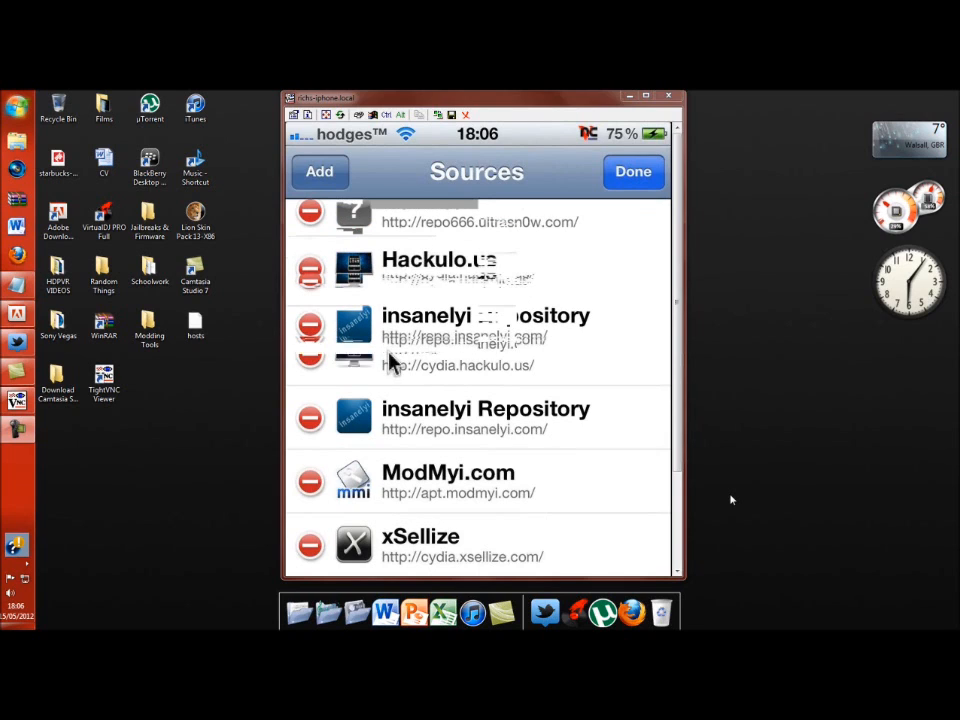
{"action": "scroll", "scroll_direction": "up", "scroll_amount": 3}
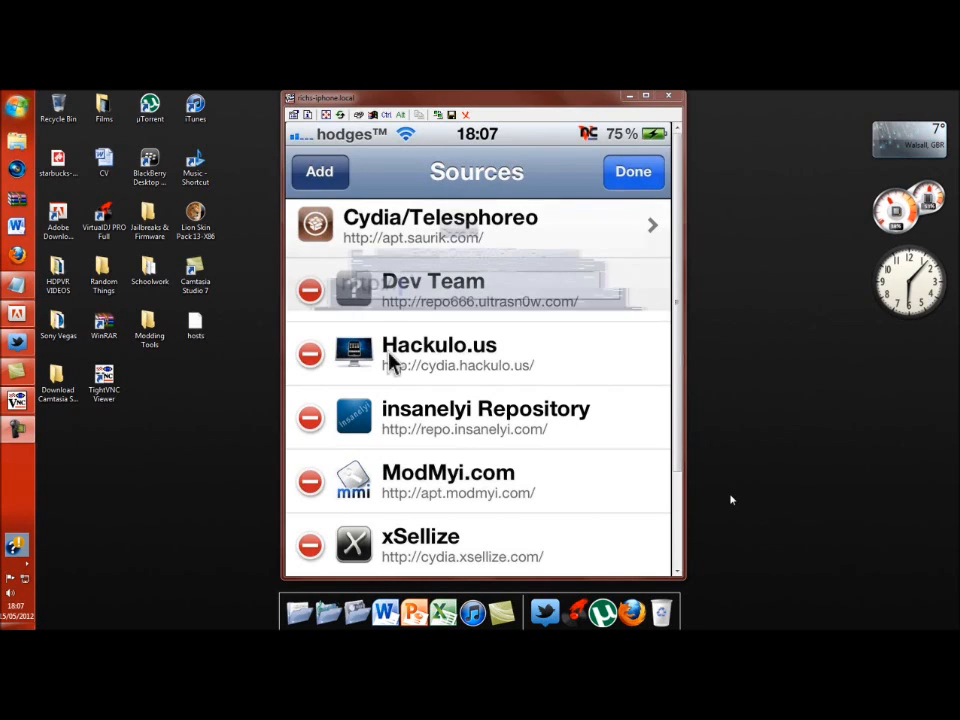
{"action": "left_click", "coordinate": [319, 171]}
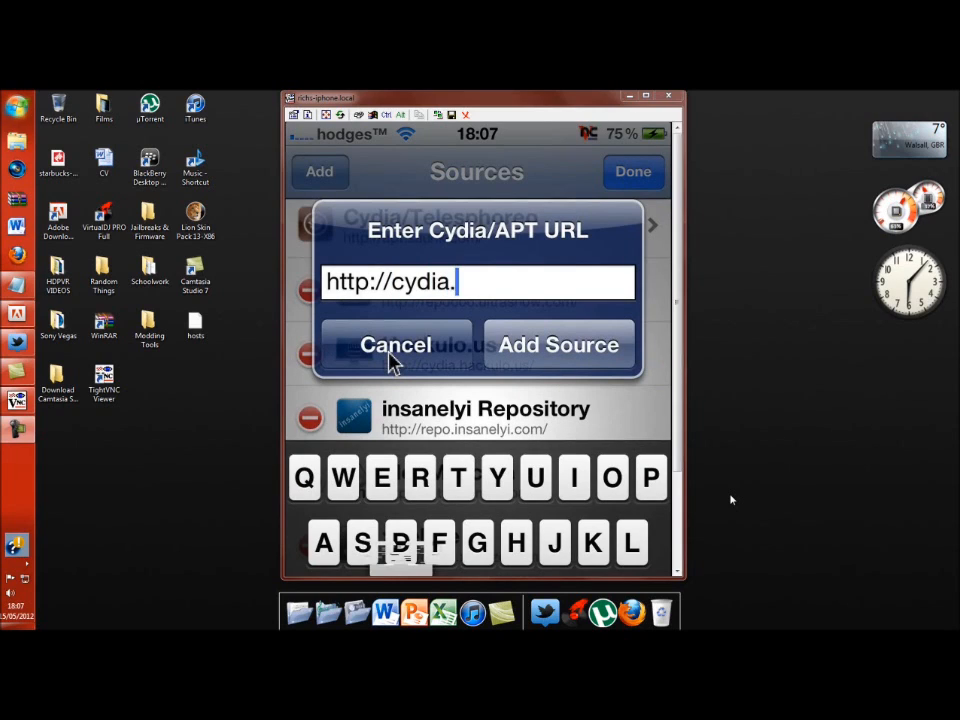
{"action": "type", "text": "xsellu"}
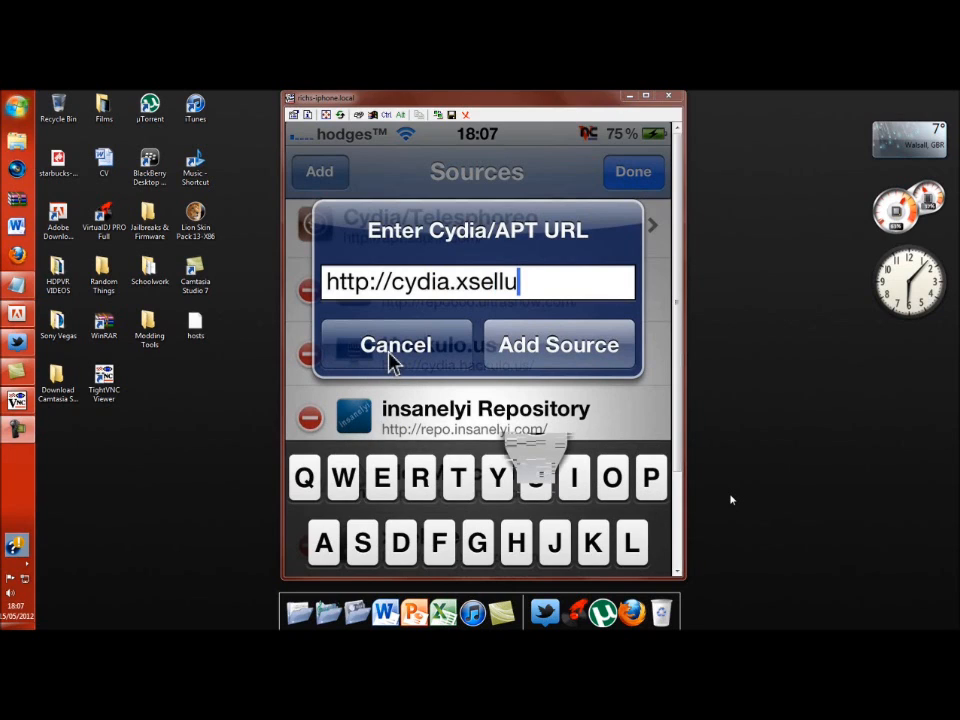
{"action": "type", "text": "ize.com"}
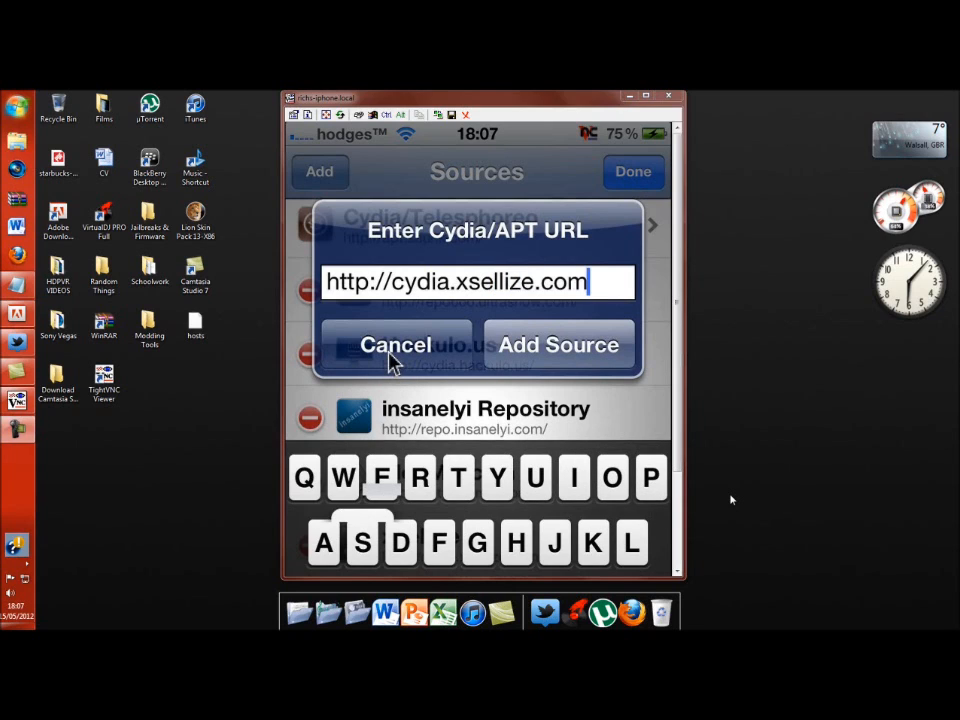
{"action": "left_click", "coordinate": [558, 345]}
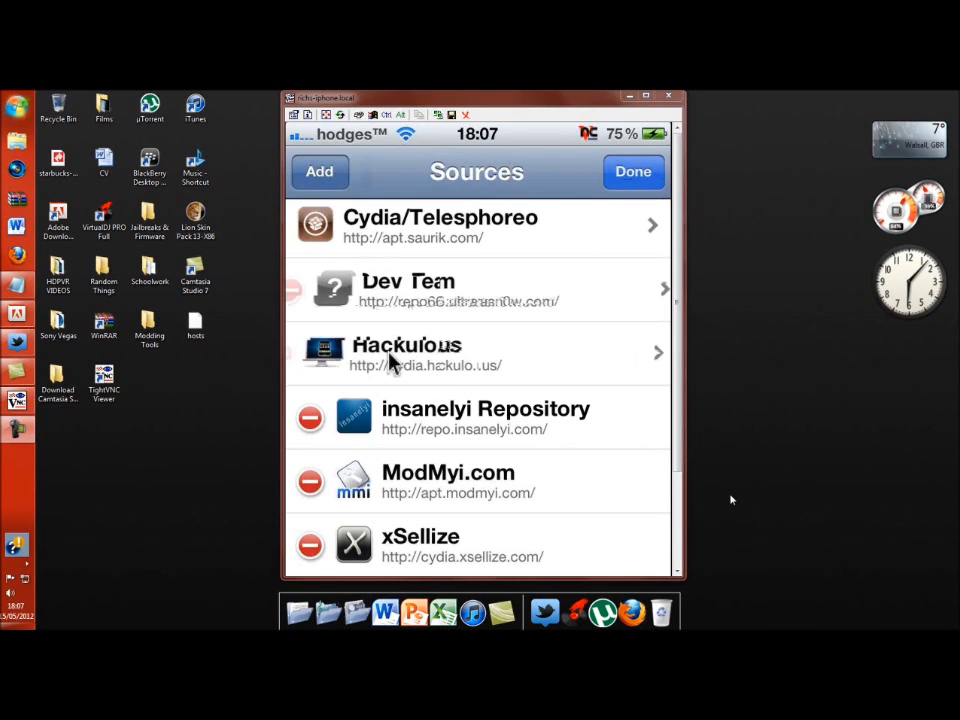
Search Cydia for 'Gps' and open the gpSPhone 7.1.3 package from xSellize.
{"action": "left_click", "coordinate": [633, 171]}
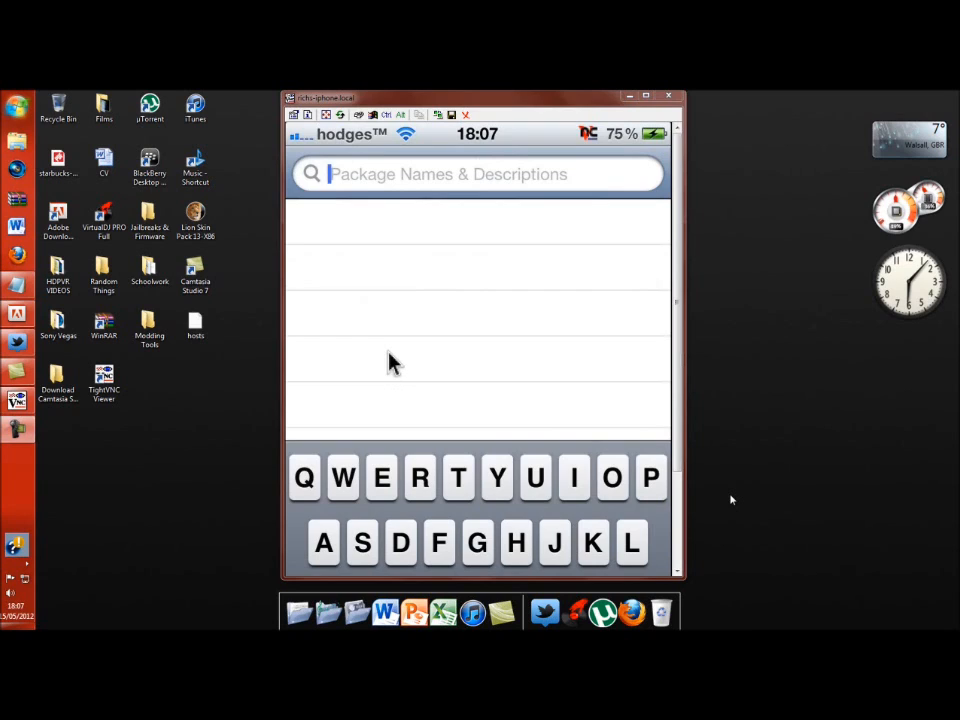
{"action": "type", "text": "Gp"}
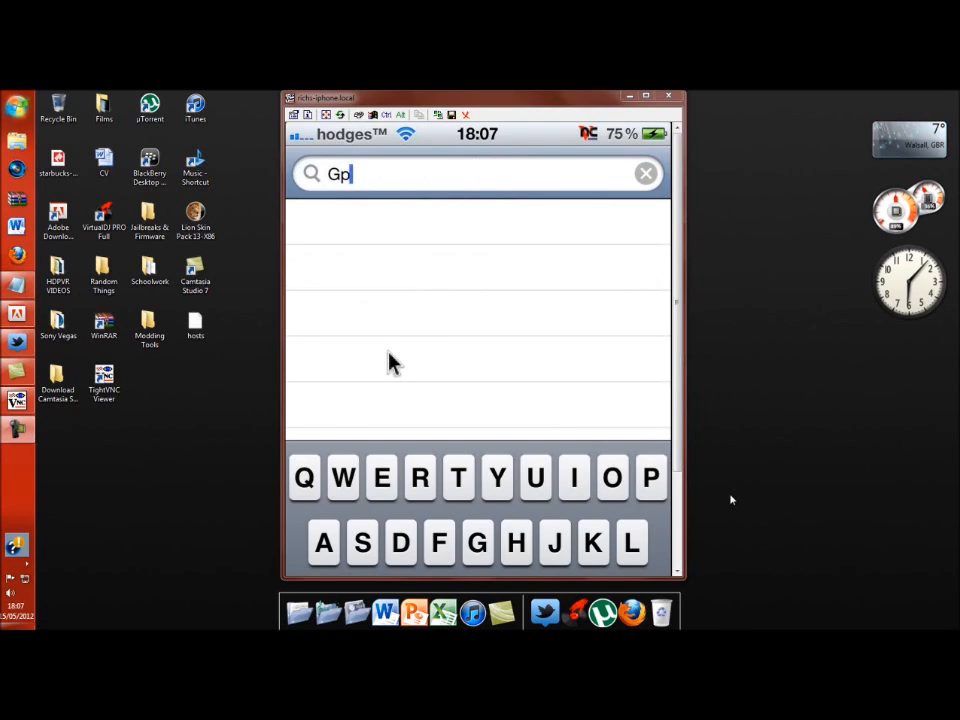
{"action": "type", "text": "s"}
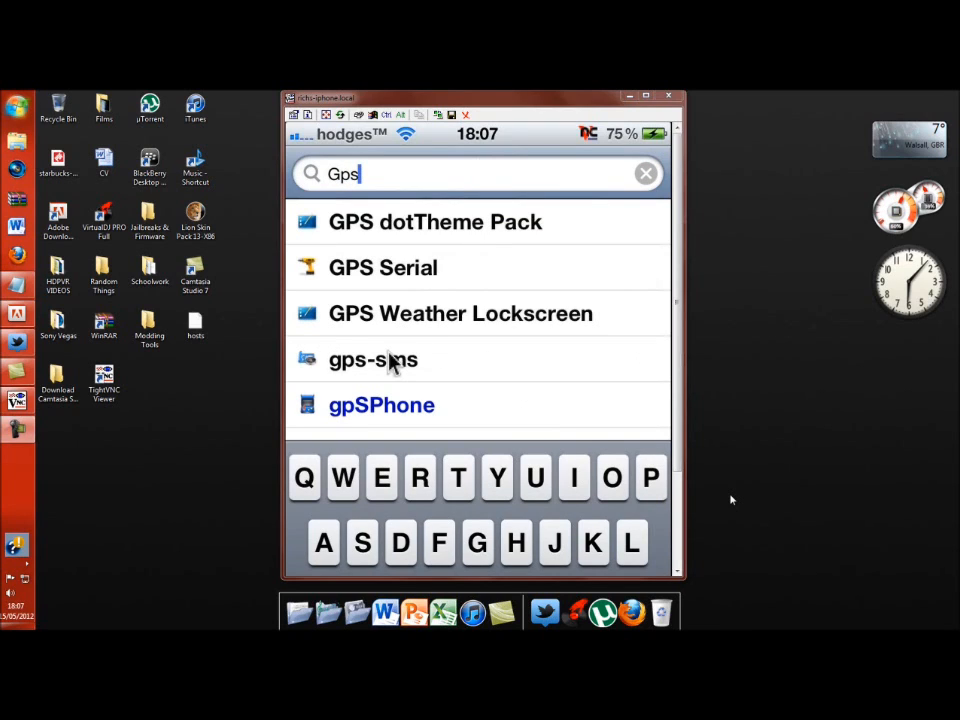
{"action": "scroll", "scroll_direction": "down", "scroll_amount": 3}
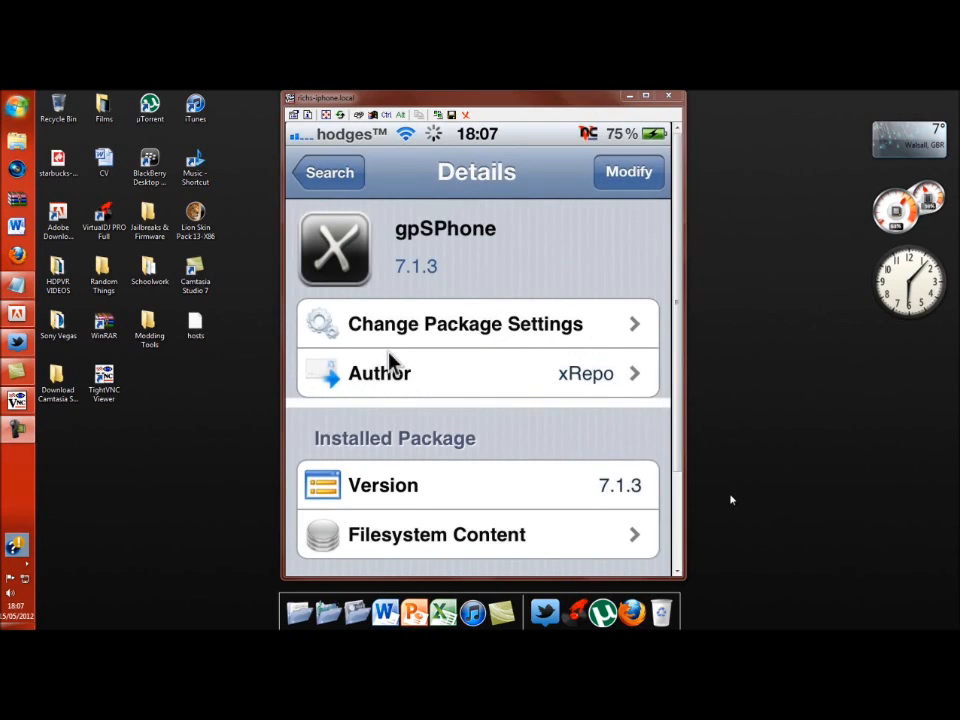
{"action": "scroll", "scroll_direction": "down", "scroll_amount": 3}
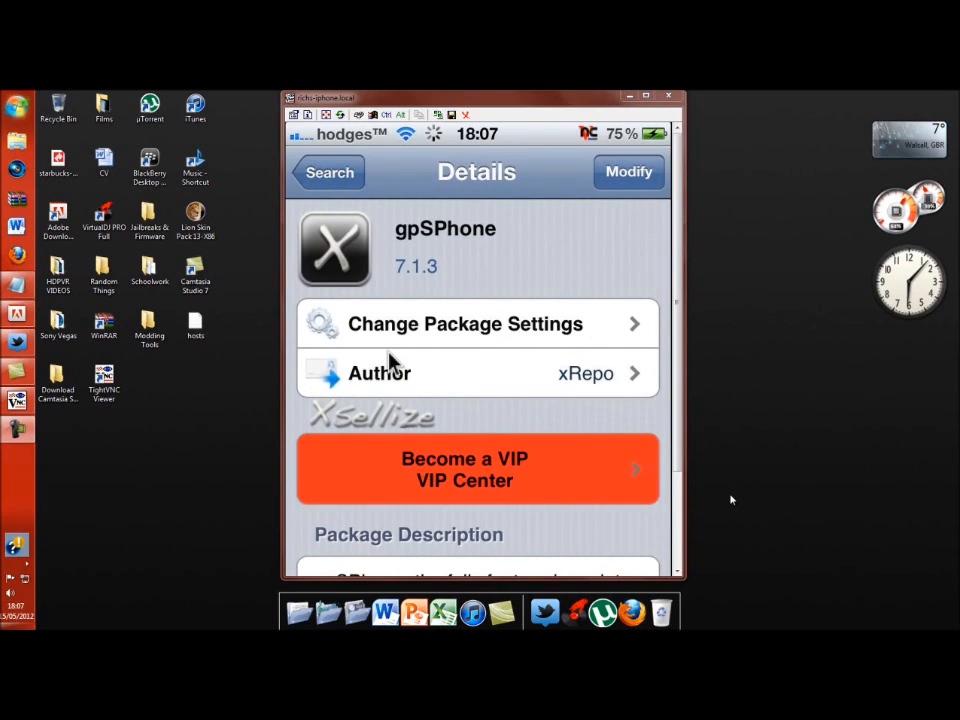
{"action": "left_click", "coordinate": [628, 172]}
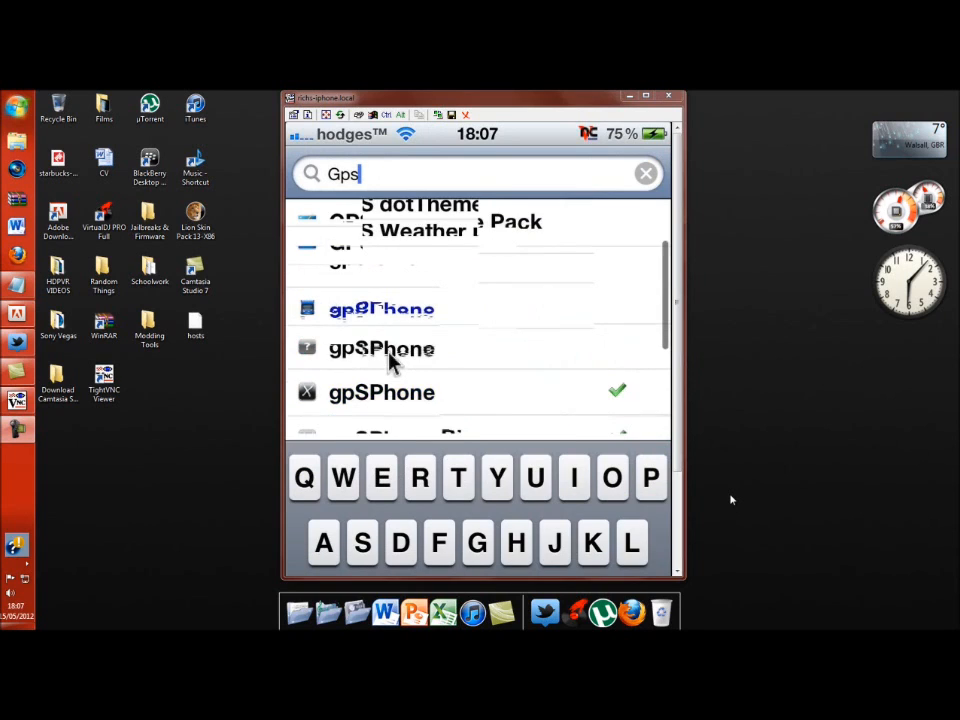
{"action": "scroll", "scroll_direction": "up", "scroll_amount": 3}
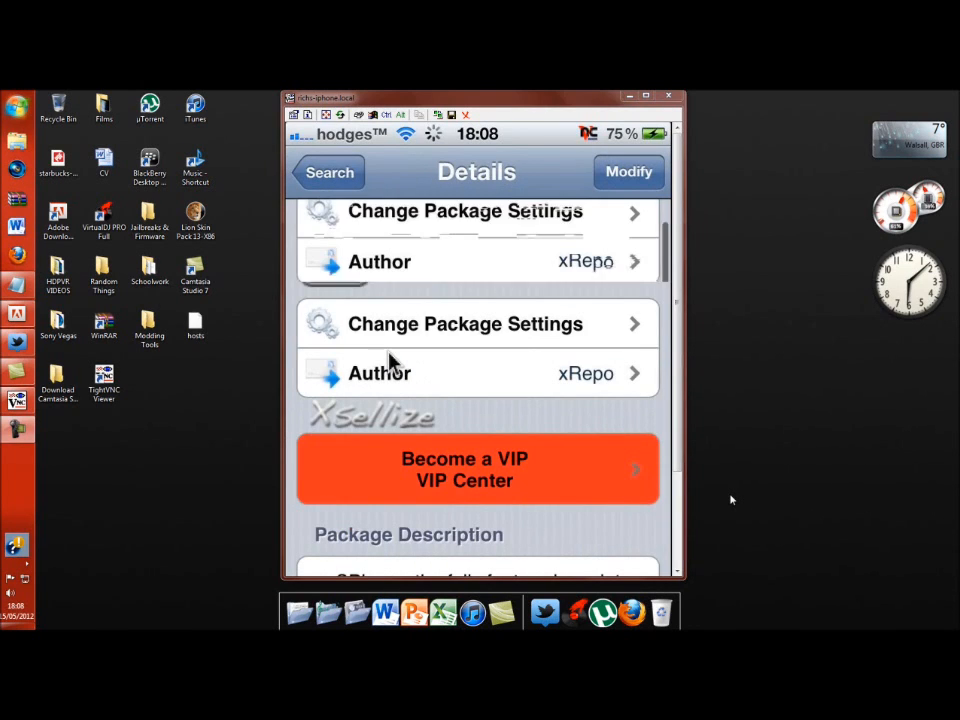
{"action": "scroll", "scroll_direction": "up", "scroll_amount": 3}
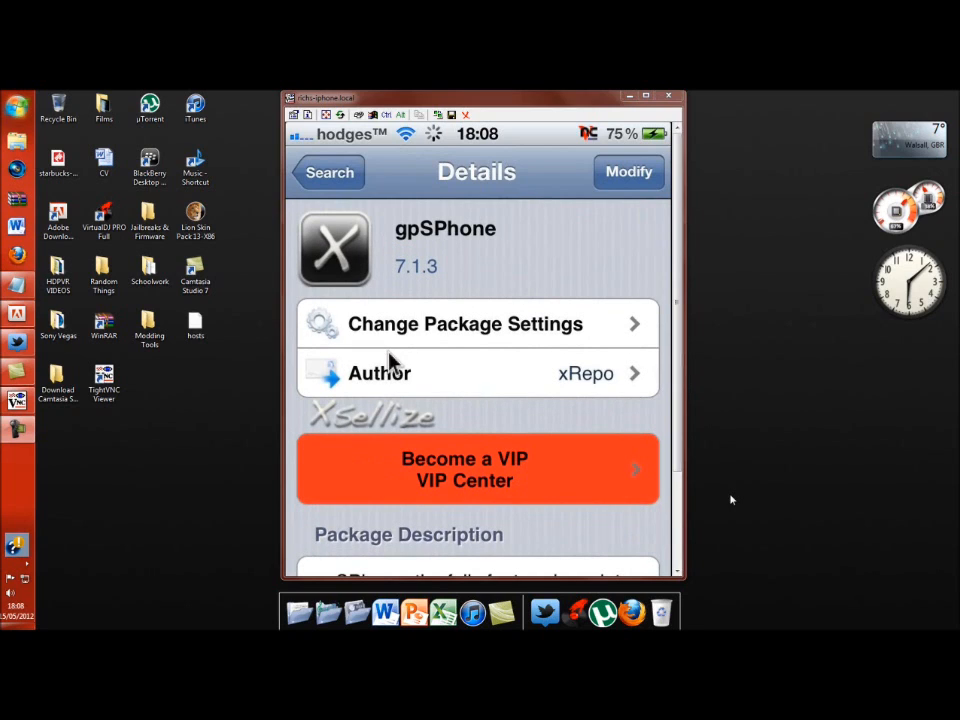
Open the gpSPhone Bios 0.2 details from the 'Gps' results, then go back to them.
{"action": "left_click", "coordinate": [328, 172]}
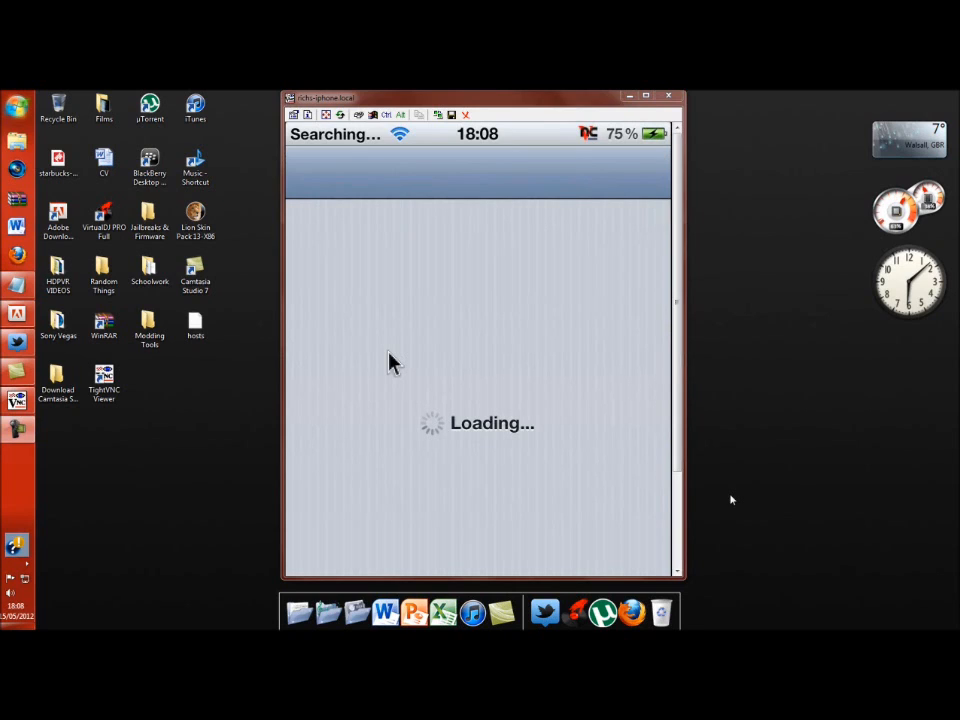
{"action": "type", "text": "Gps"}
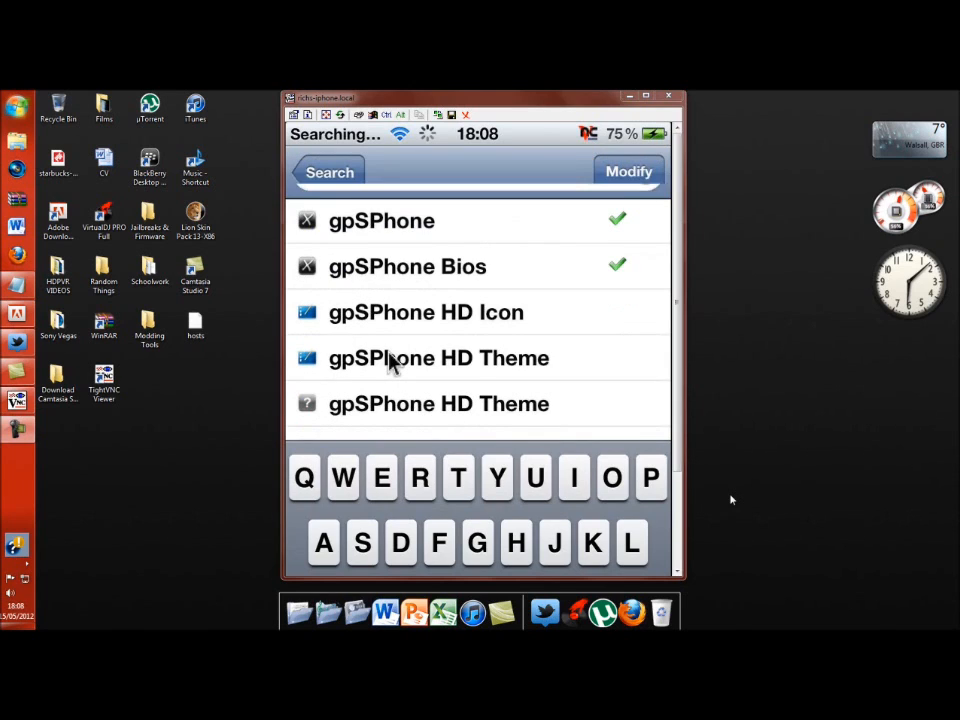
{"action": "left_click", "coordinate": [407, 266]}
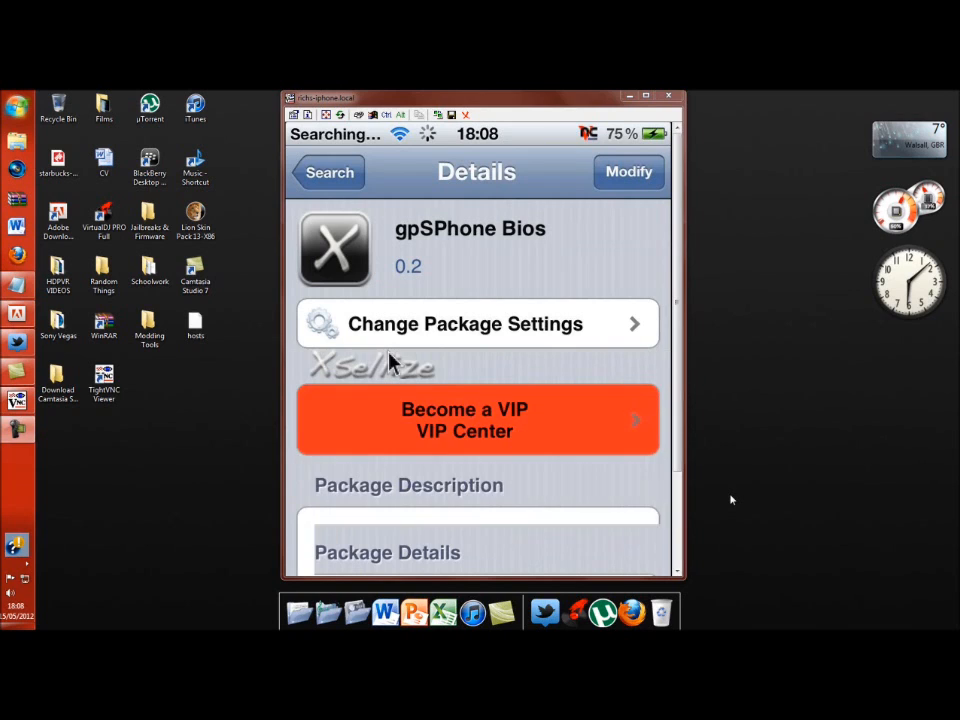
{"action": "left_click", "coordinate": [477, 323]}
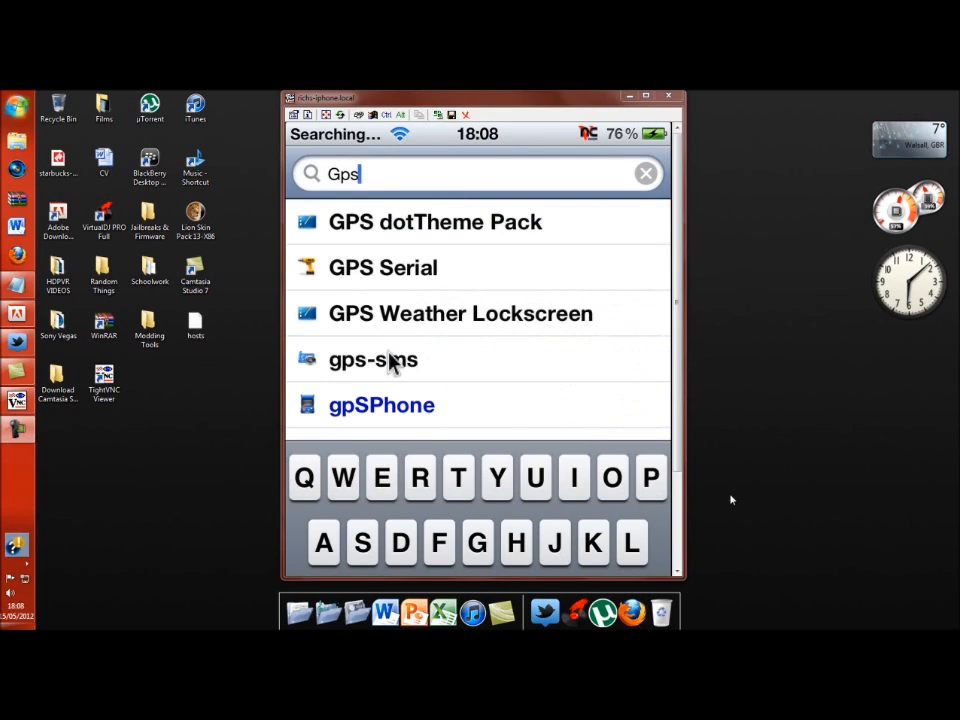
Open gpSPhone to check its ROM list, which holds only PokemonEmerald.GBA.
{"action": "scroll", "scroll_direction": "down", "scroll_amount": 3}
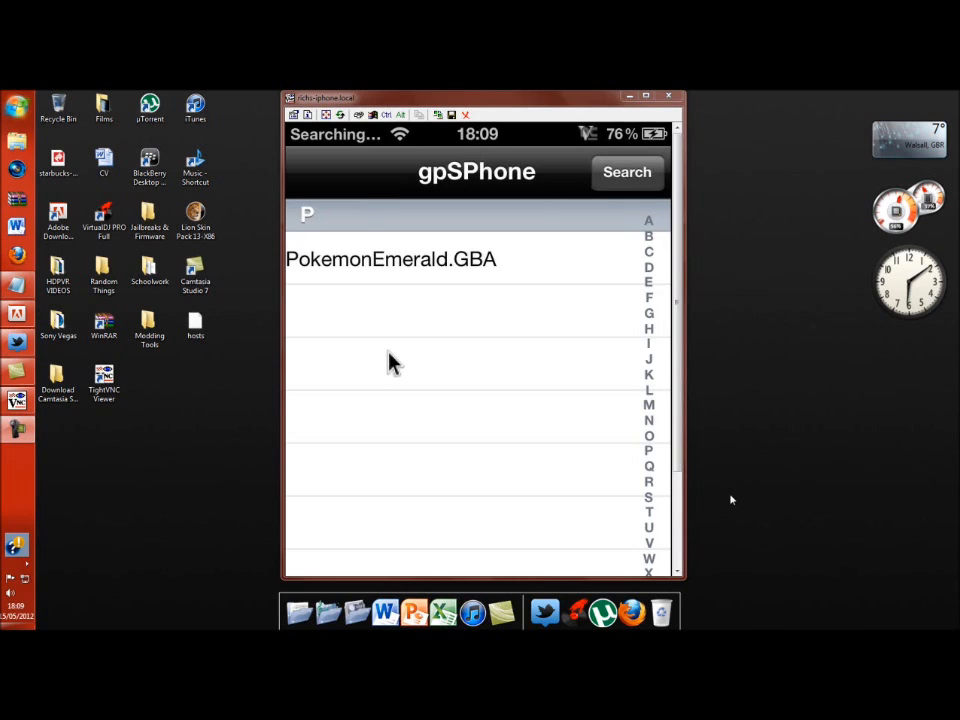
{"action": "left_click", "coordinate": [391, 259]}
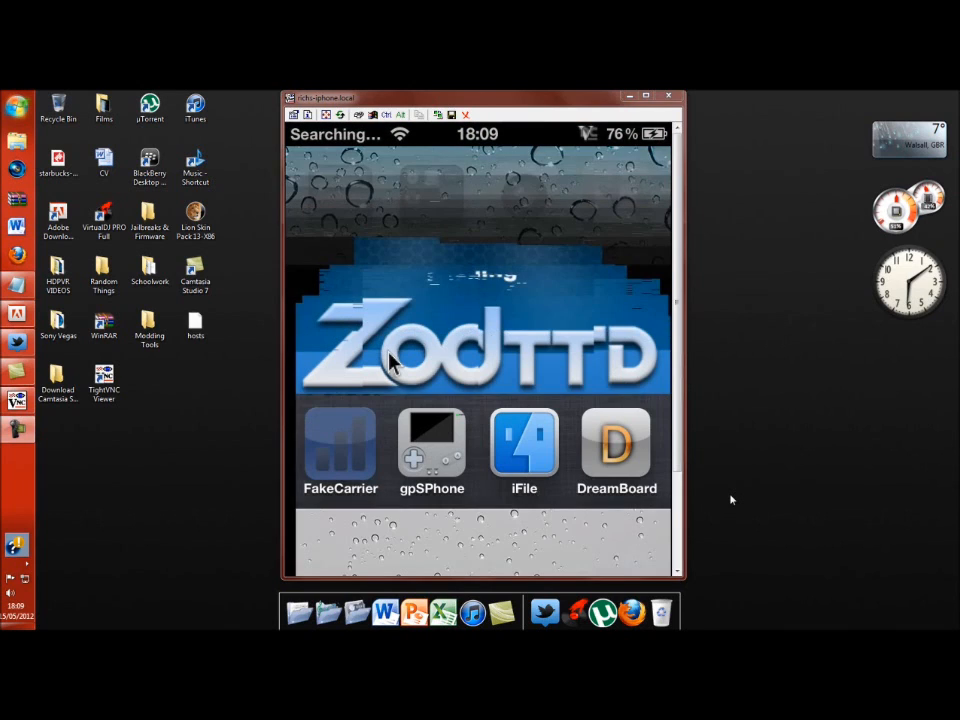
Search the web for 'coolrom' and open the CoolROM.com result.
{"action": "left_click", "coordinate": [431, 448]}
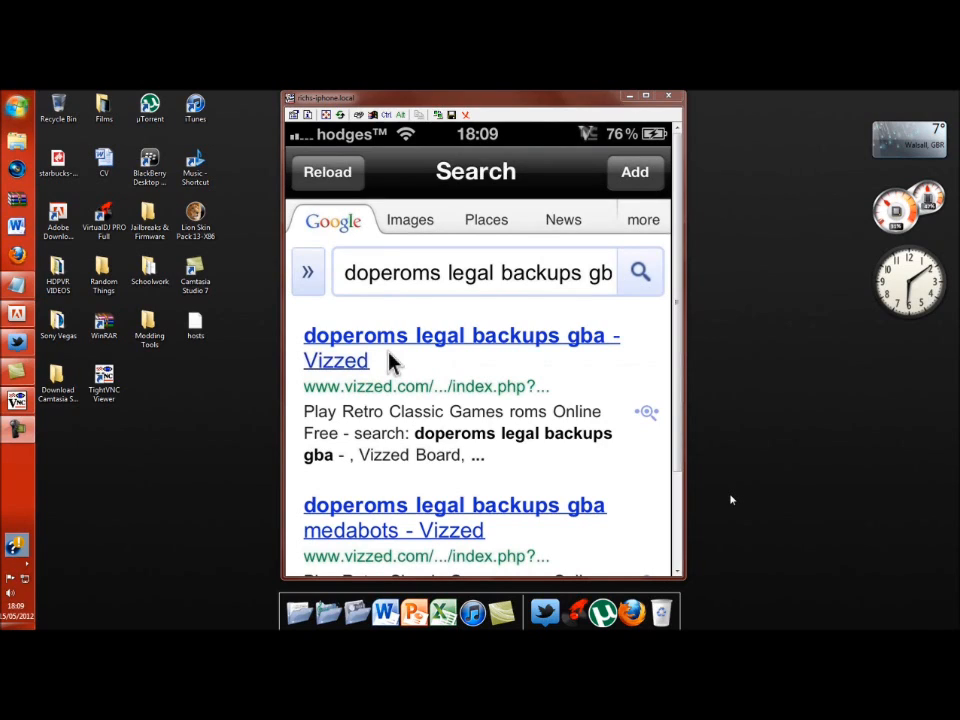
{"action": "mouse_move", "coordinate": [750, 468]}
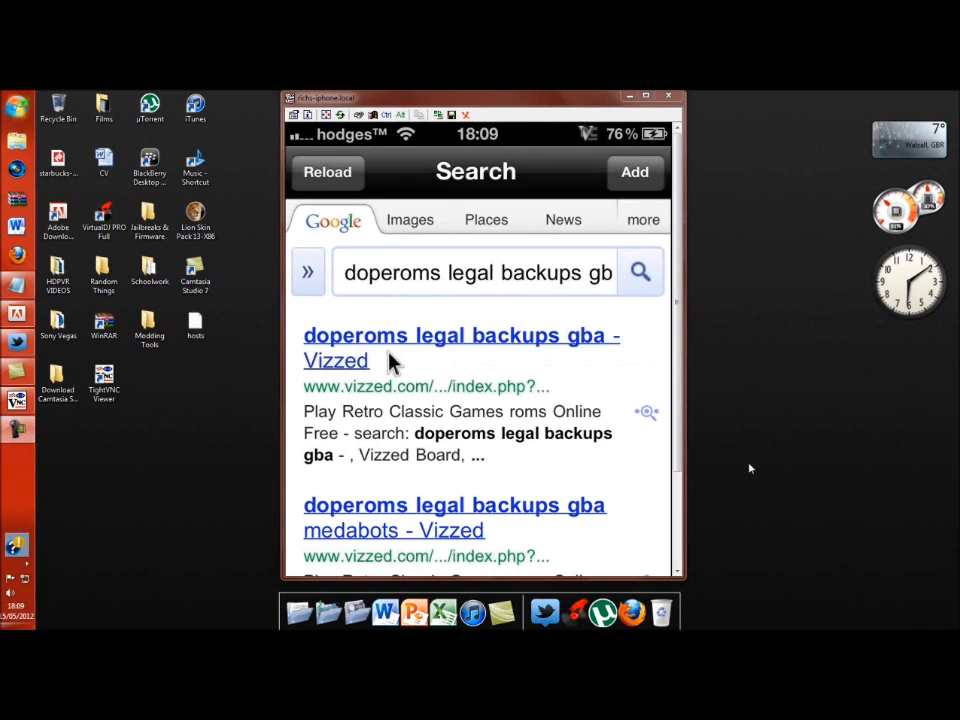
{"action": "left_click", "coordinate": [475, 272]}
{"action": "type", "text": "coo"}
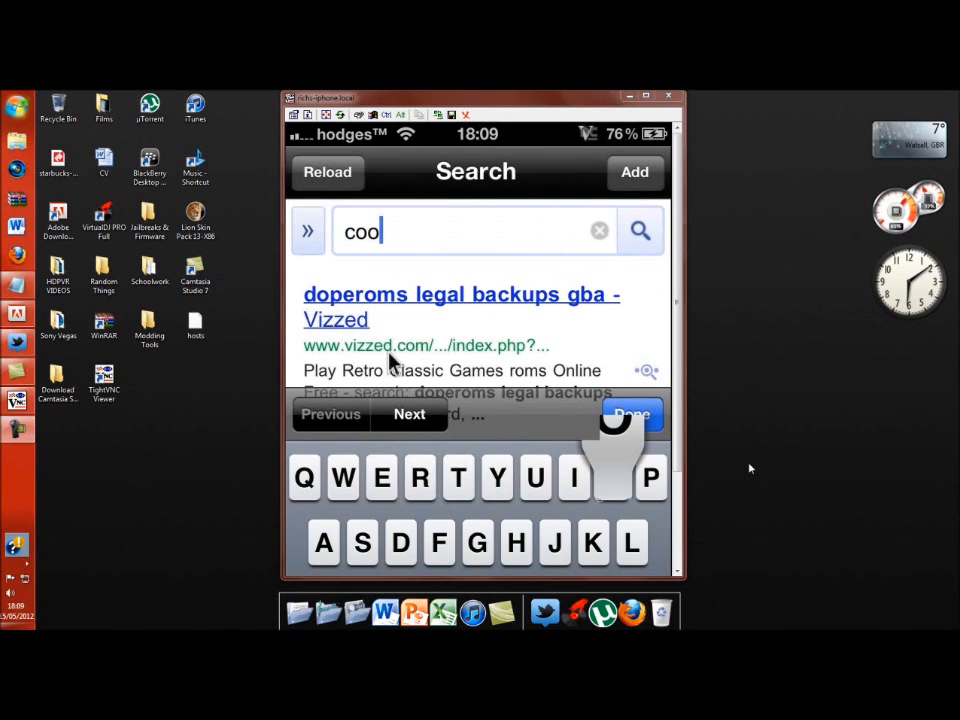
{"action": "type", "text": "lrom"}
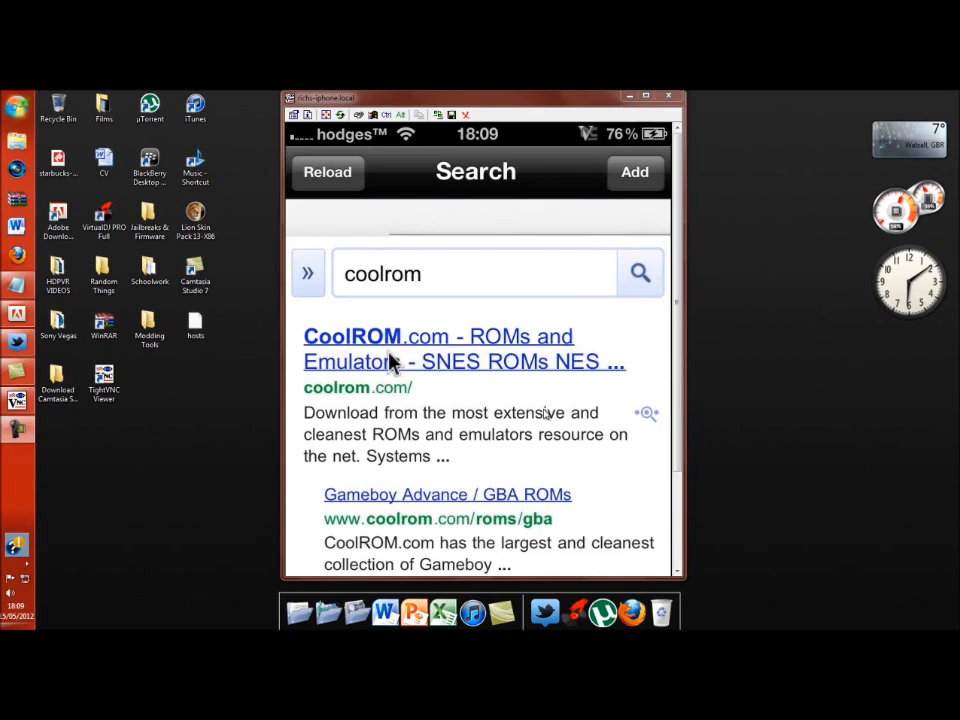
{"action": "left_click", "coordinate": [438, 336]}
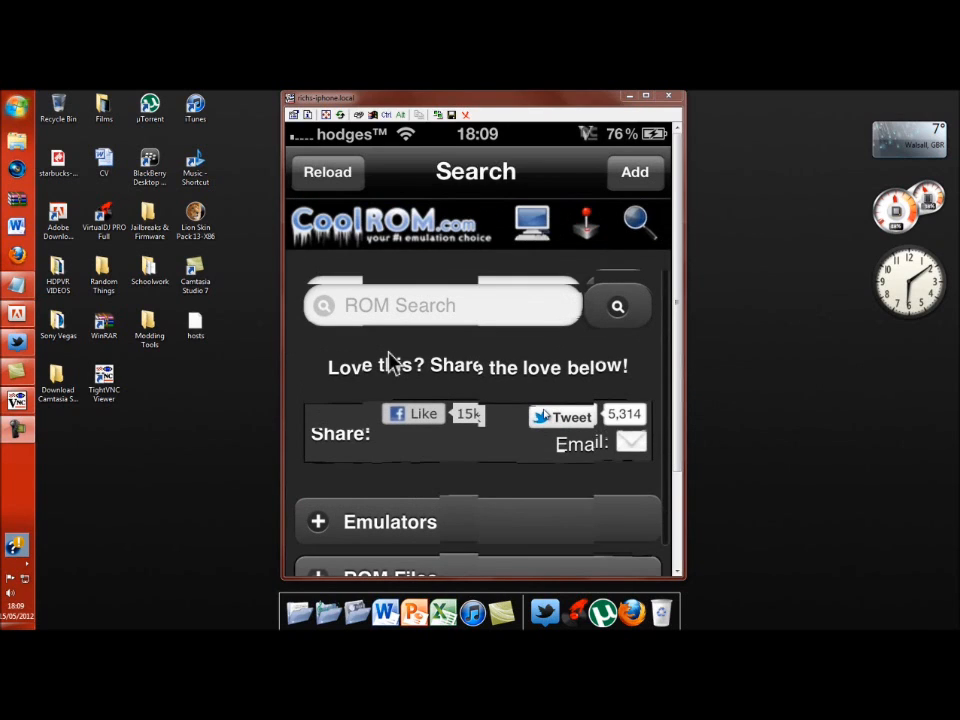
Search CoolROM's catalogue for 'pokemon' and browse the results.
{"action": "left_click", "coordinate": [442, 305]}
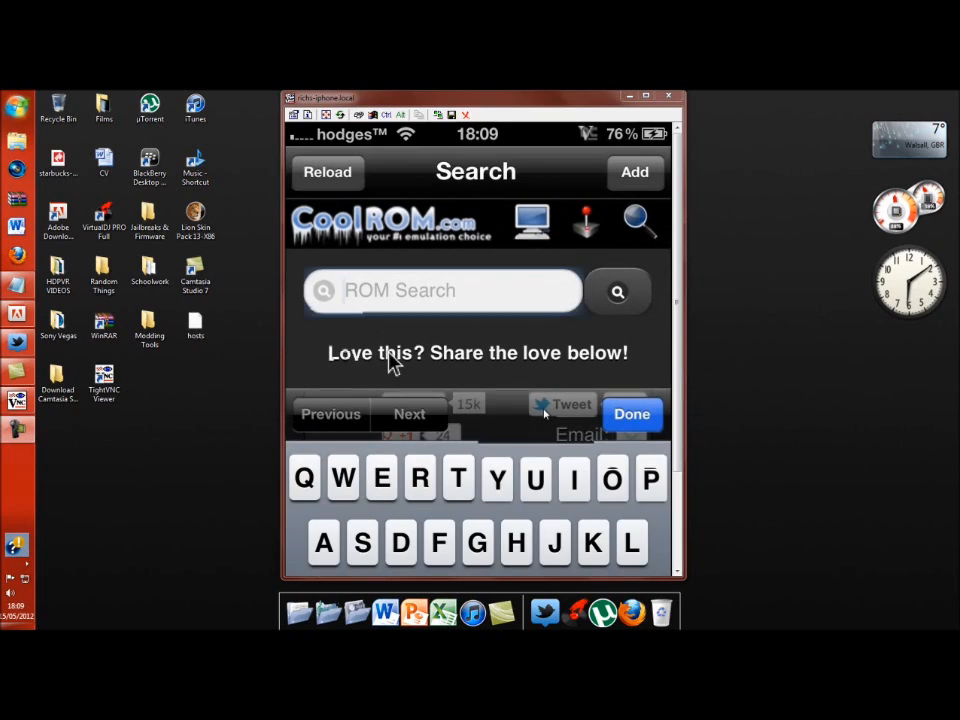
{"action": "type", "text": "pomemon"}
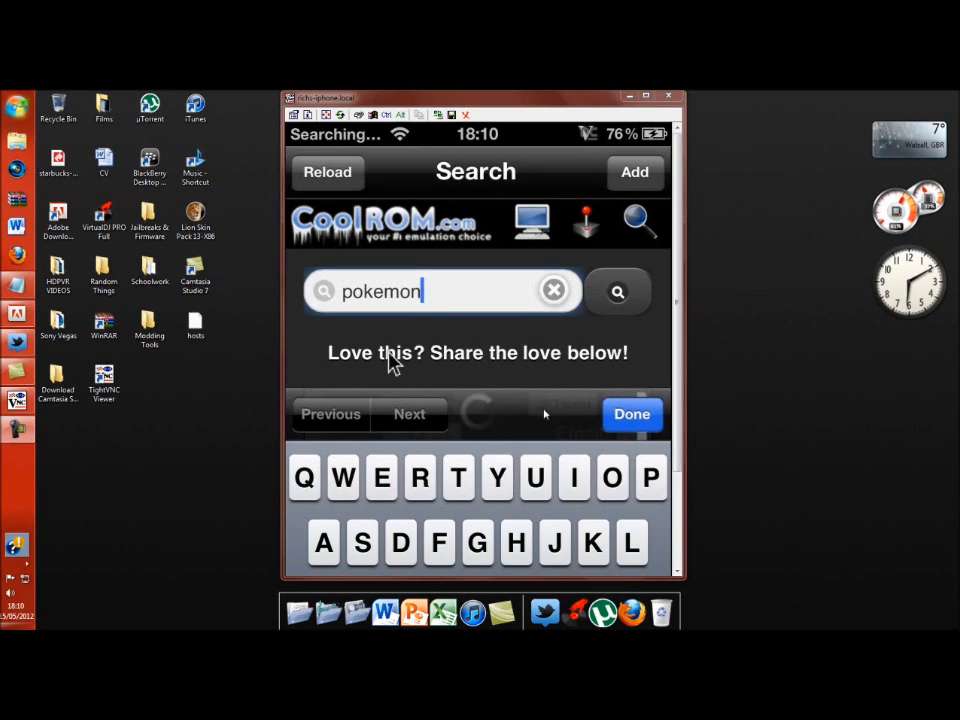
{"action": "left_click", "coordinate": [631, 414]}
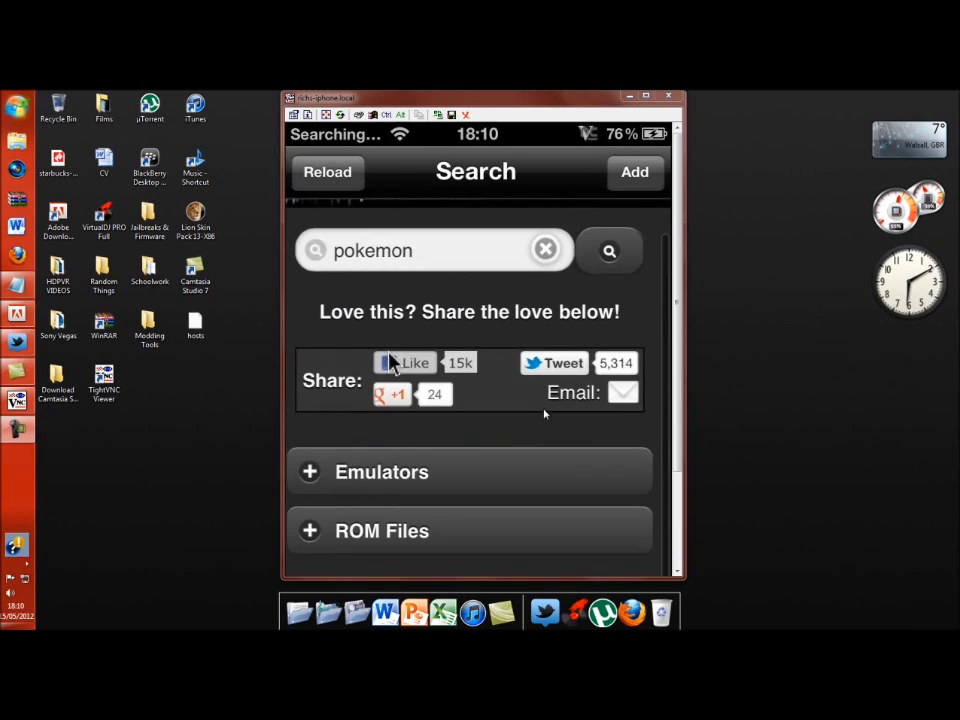
{"action": "left_click", "coordinate": [609, 250]}
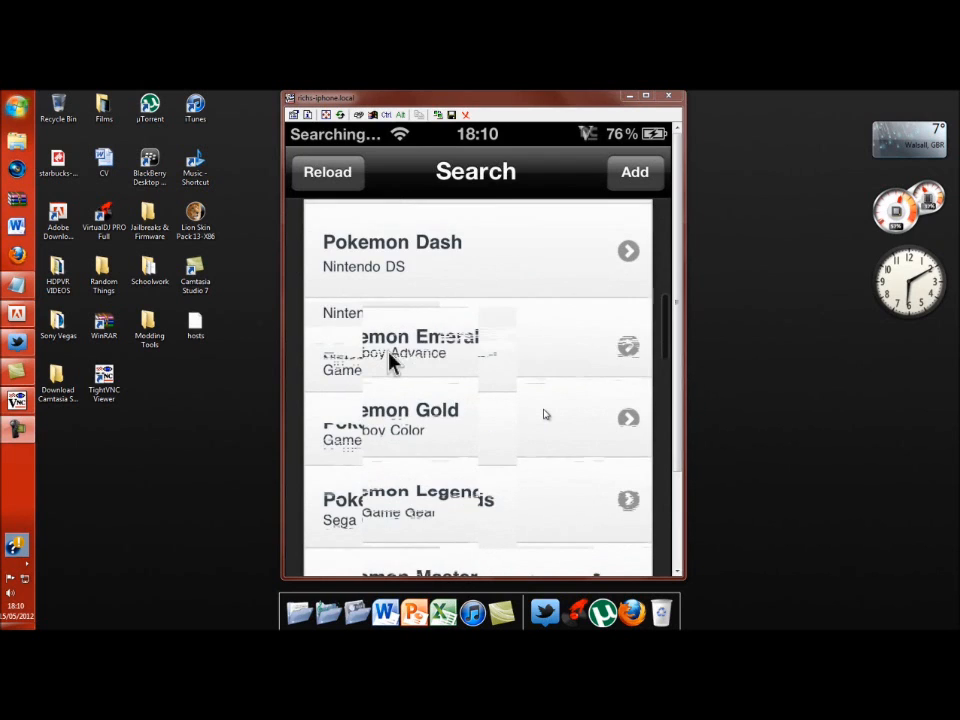
{"action": "scroll", "scroll_direction": "down", "scroll_amount": 3}
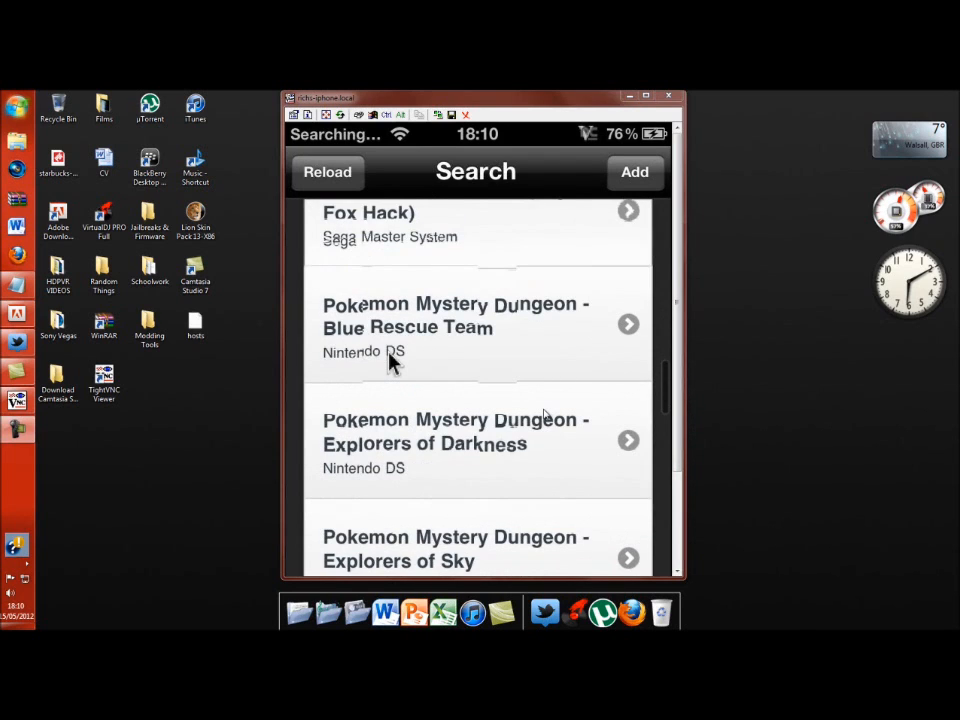
{"action": "scroll", "scroll_direction": "down", "scroll_amount": 3}
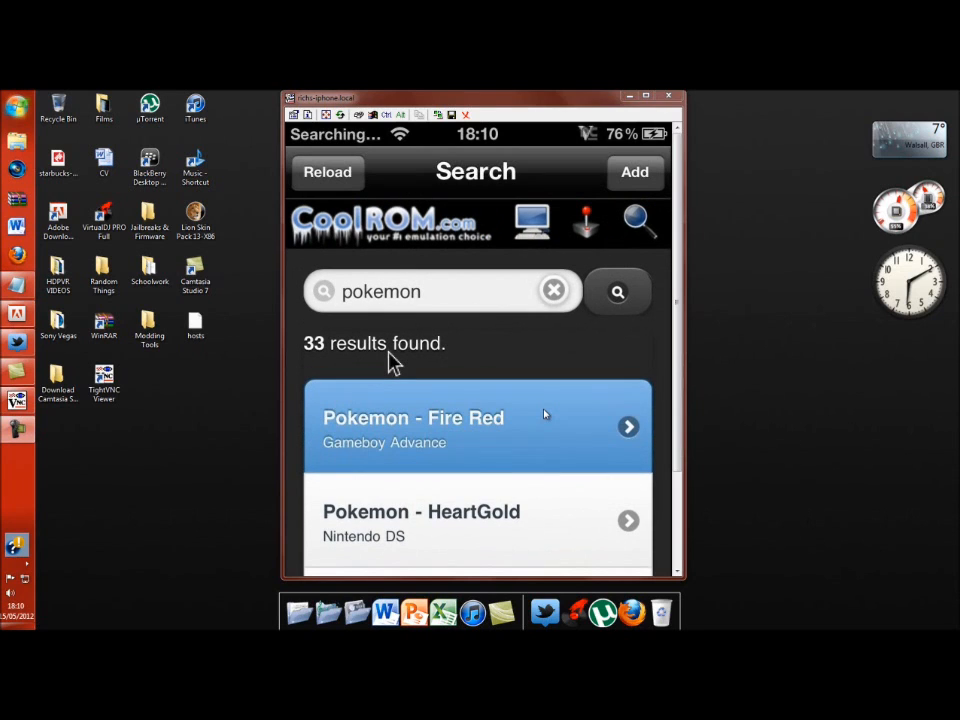
Open the Pokemon - Fire Red page and start its ROM download.
{"action": "left_click", "coordinate": [478, 425]}
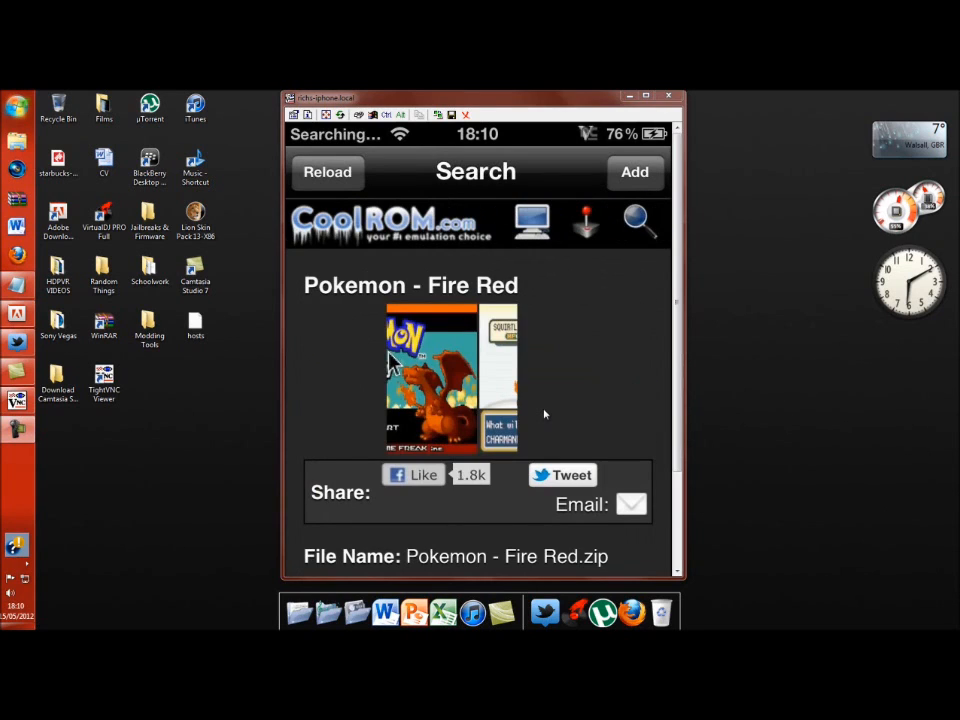
{"action": "scroll", "scroll_direction": "down", "scroll_amount": 3}
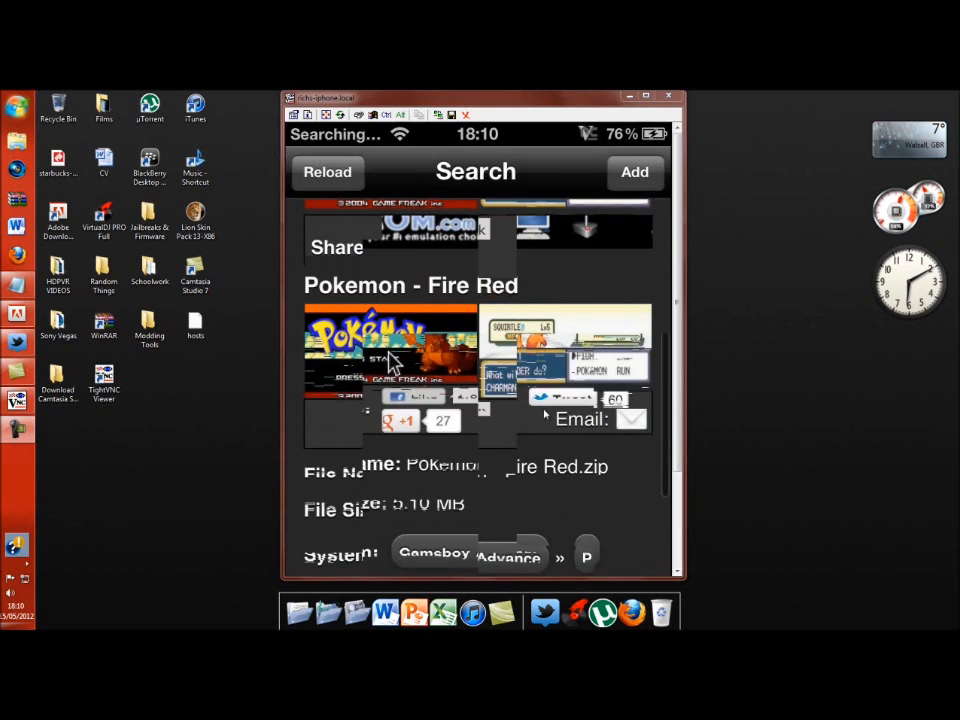
{"action": "scroll", "scroll_direction": "down", "scroll_amount": 3}
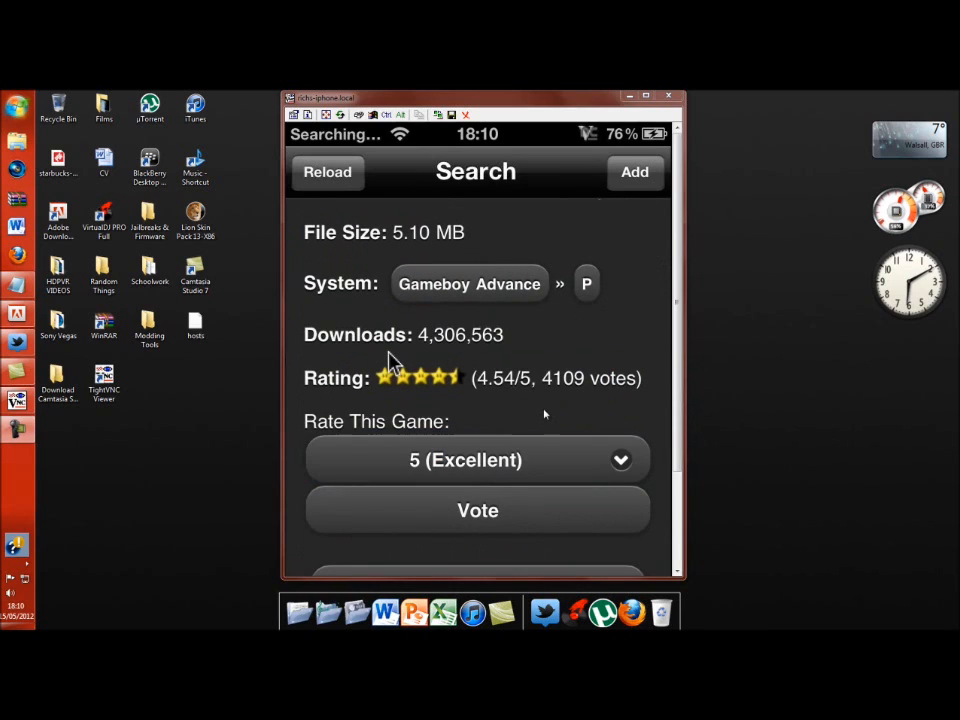
{"action": "left_click", "coordinate": [477, 510]}
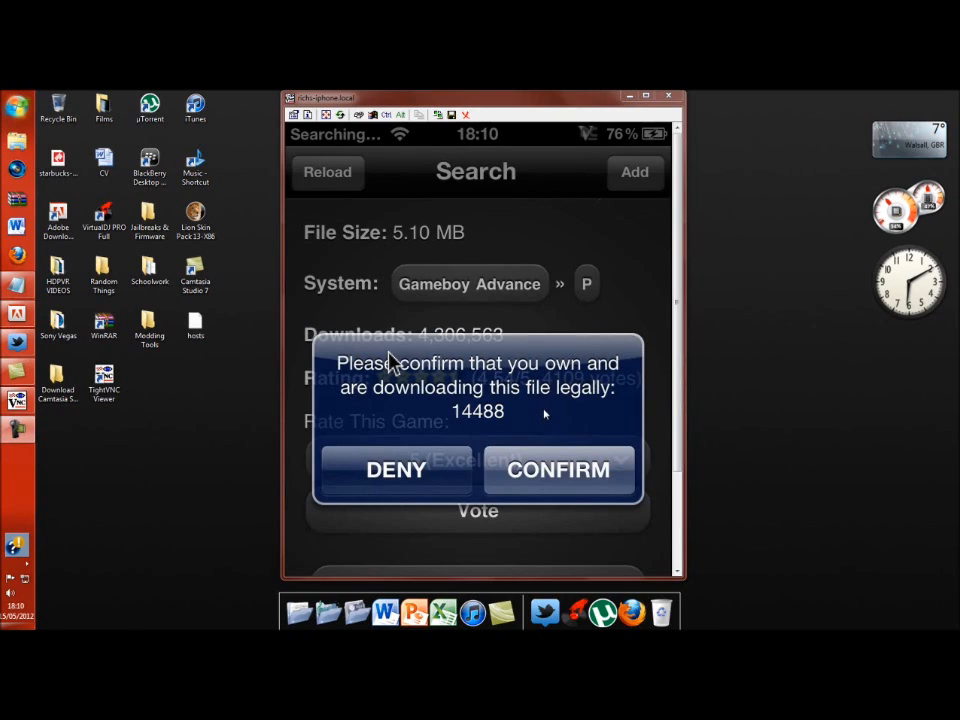
{"action": "left_click", "coordinate": [558, 470]}
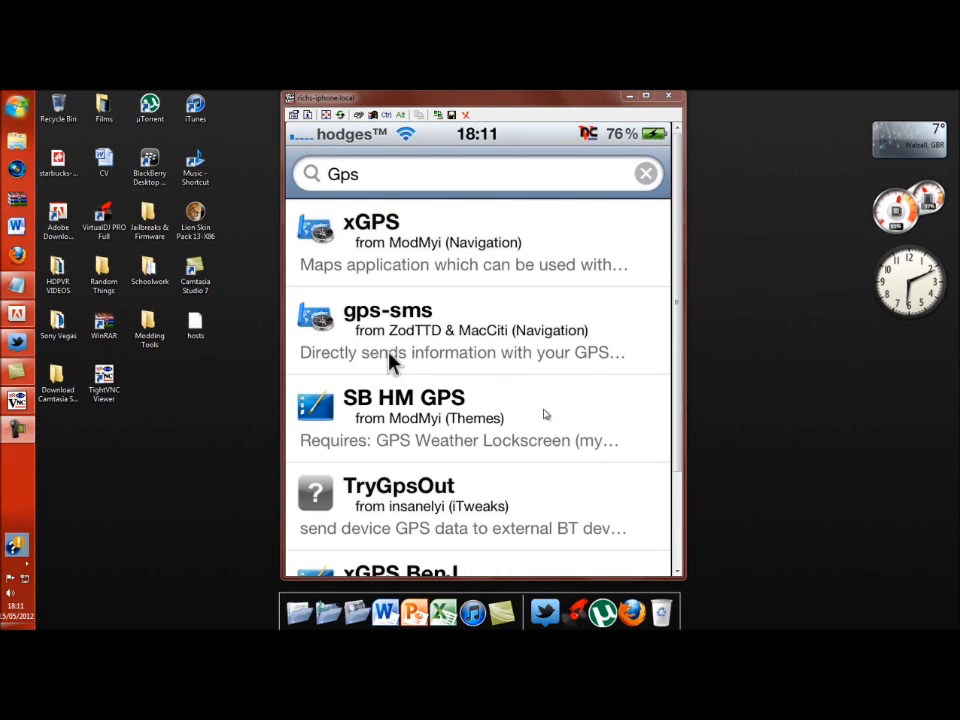
Search Cydia for iFile, confirm version 1.6.1-3 is installed, then launch iFile.
{"action": "left_click", "coordinate": [645, 173]}
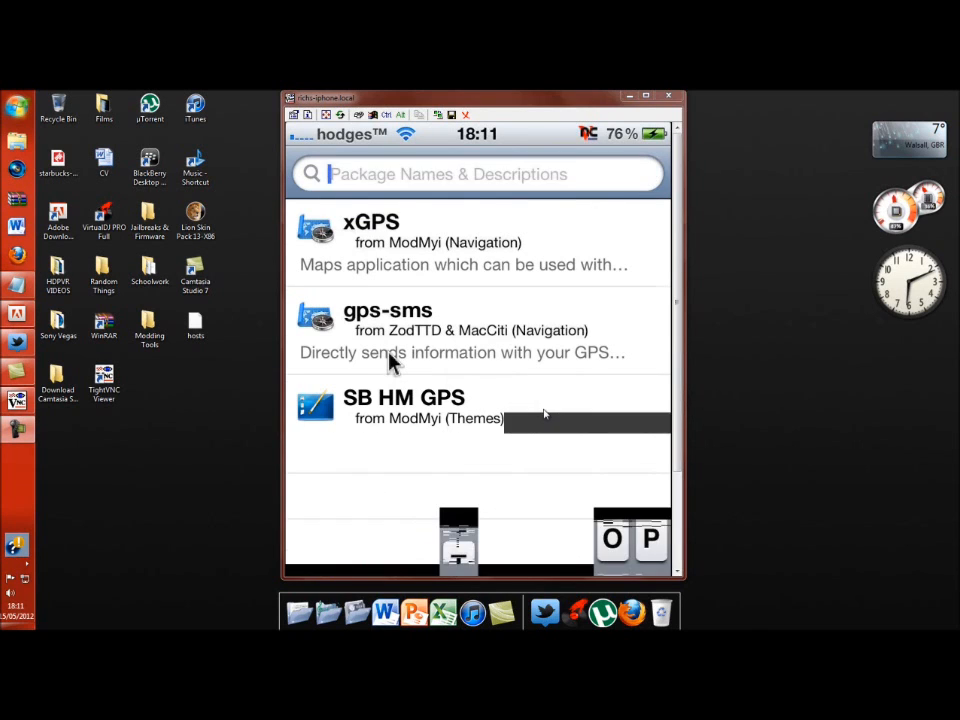
{"action": "left_click", "coordinate": [477, 174]}
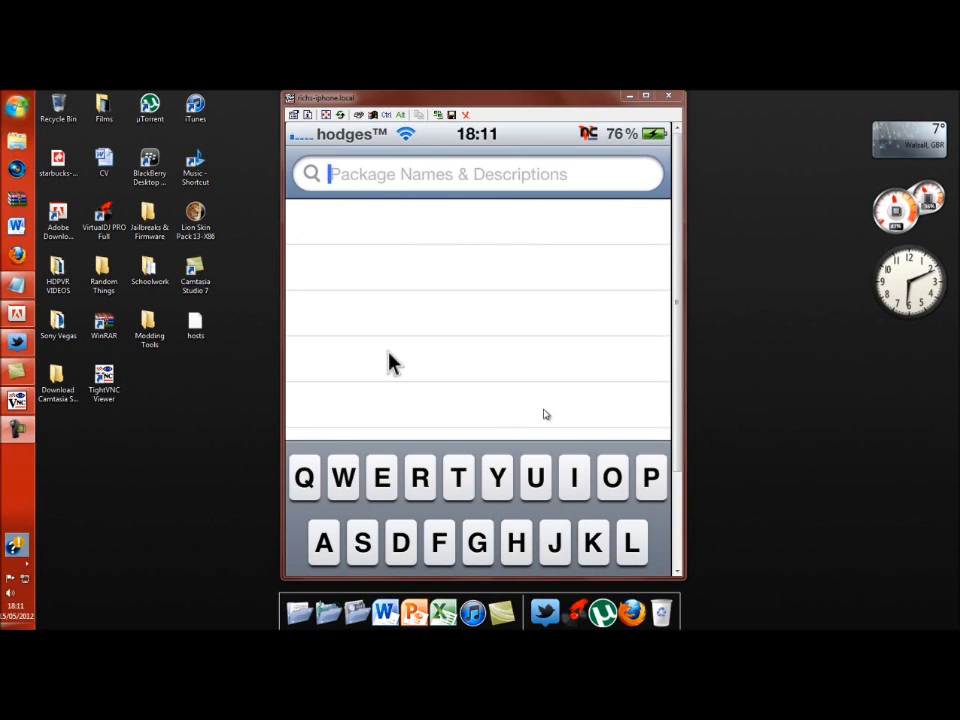
{"action": "type", "text": "iFi"}
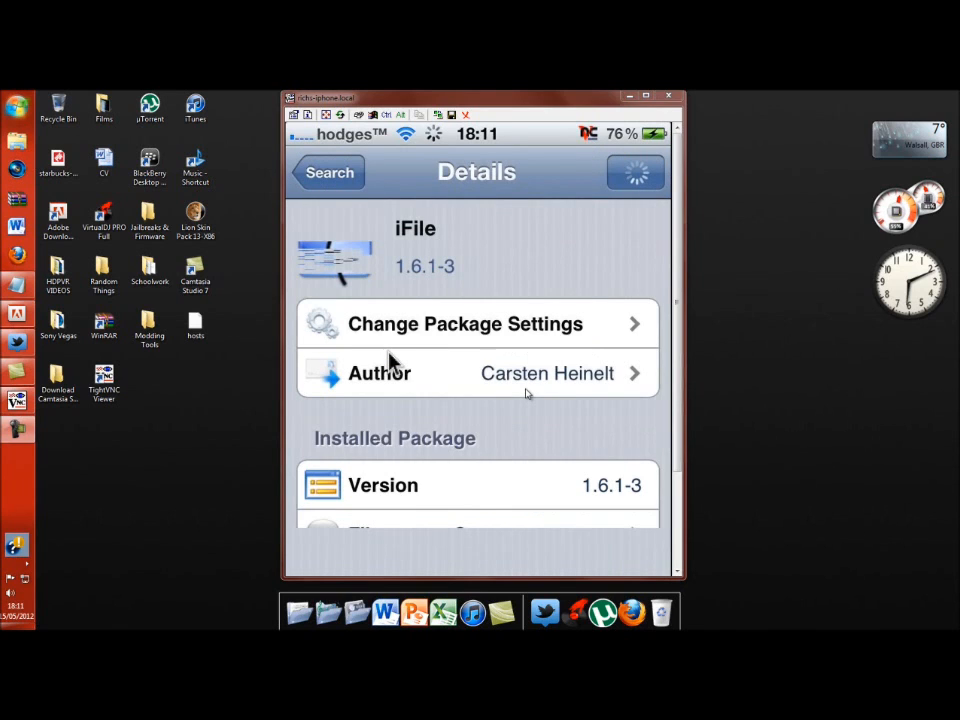
{"action": "scroll", "scroll_direction": "down", "scroll_amount": 3}
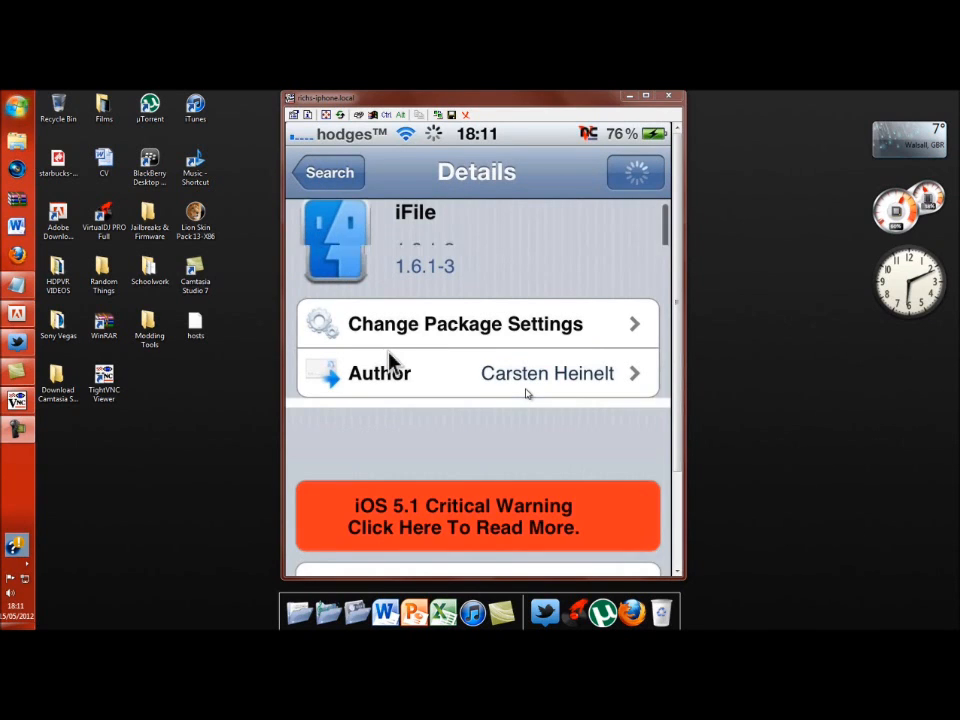
{"action": "scroll", "scroll_direction": "down", "scroll_amount": 3}
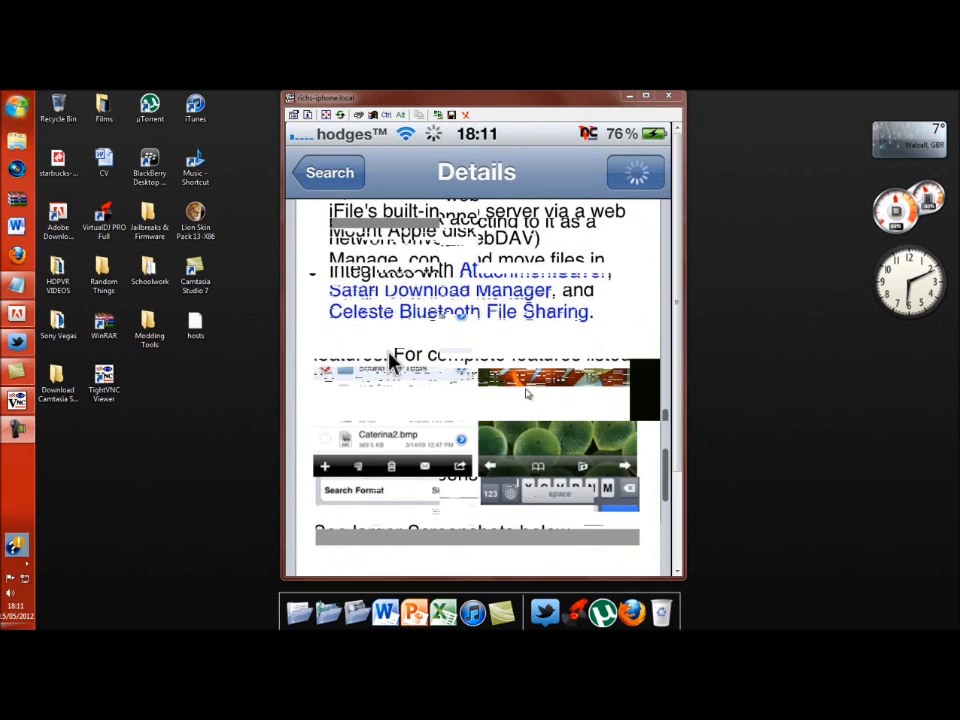
{"action": "scroll", "scroll_direction": "down", "scroll_amount": 3}
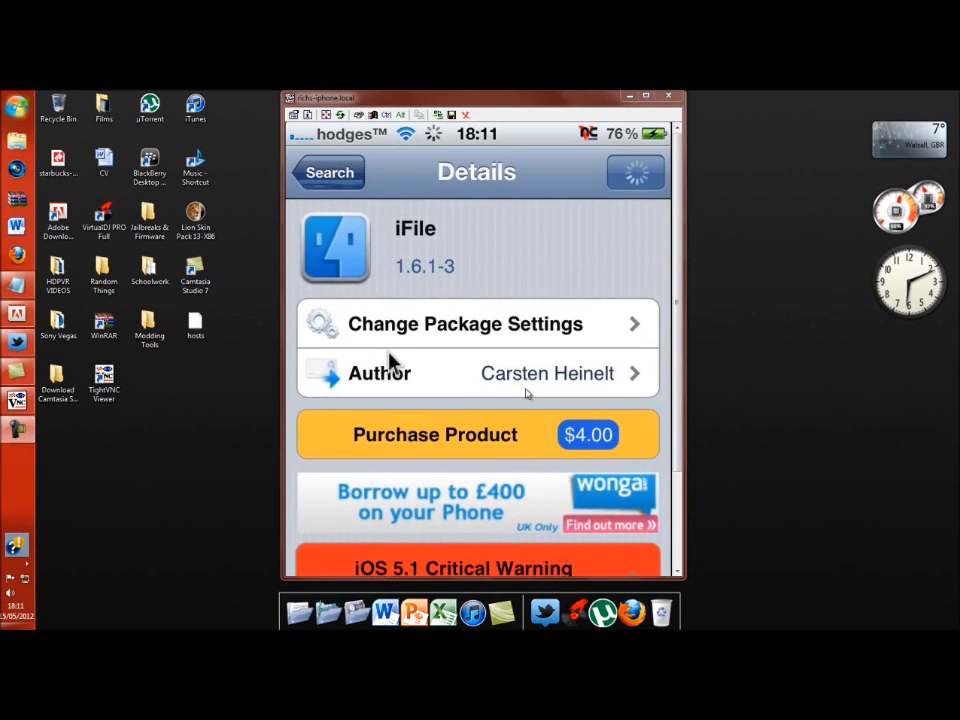
{"action": "left_click", "coordinate": [328, 172]}
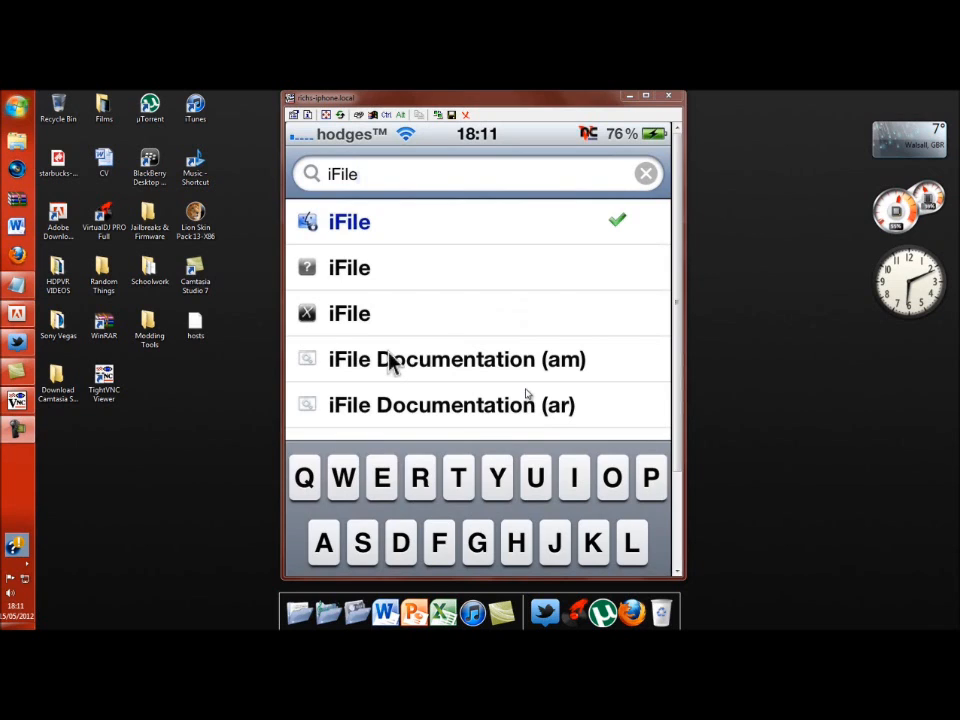
{"action": "left_click", "coordinate": [349, 221]}
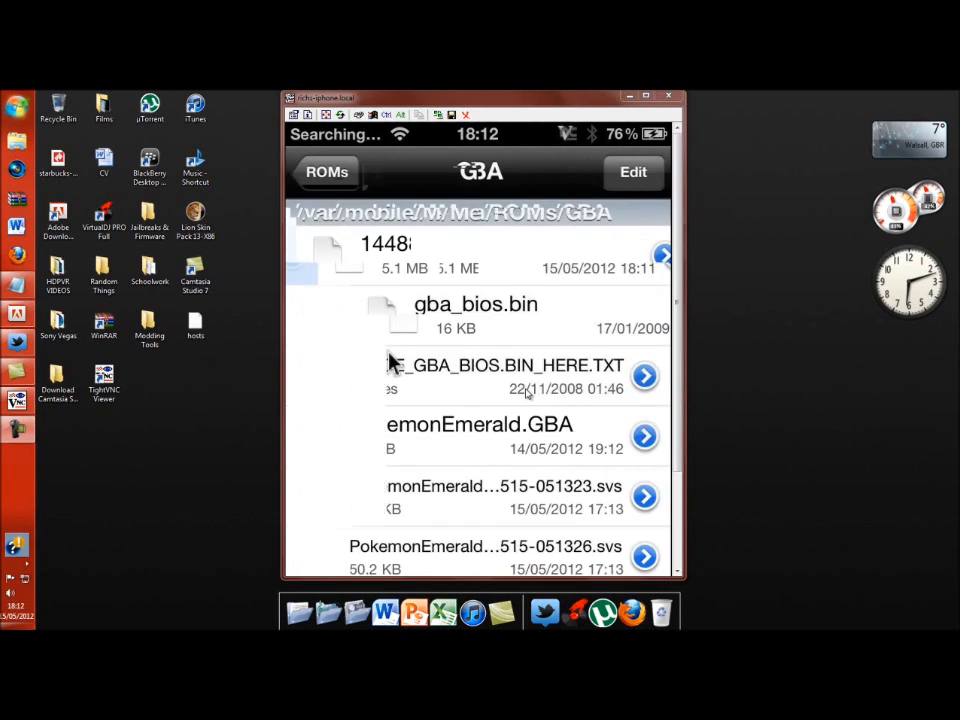
Go up past Media in iFile, dismiss the shareware reminder, and browse the folders.
{"action": "left_click", "coordinate": [327, 172]}
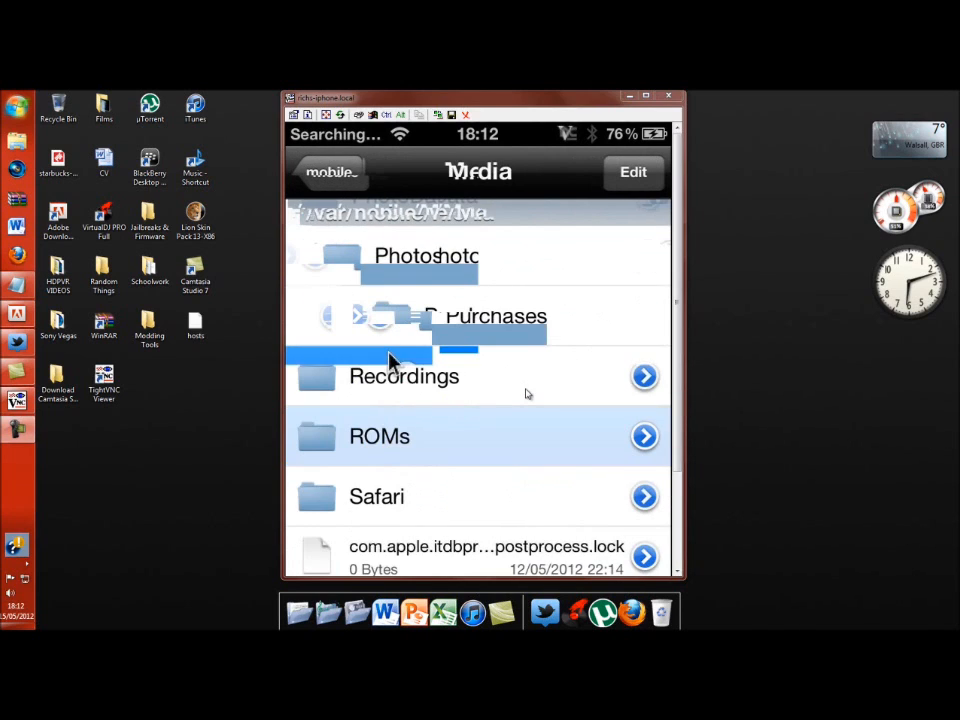
{"action": "left_click", "coordinate": [331, 172]}
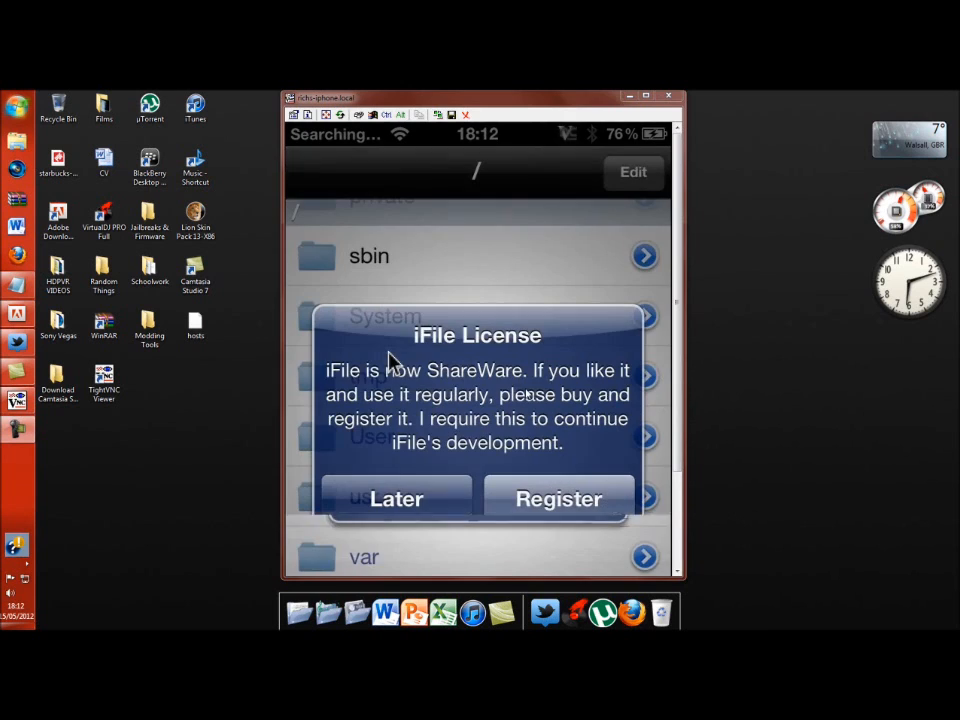
{"action": "left_click", "coordinate": [396, 499]}
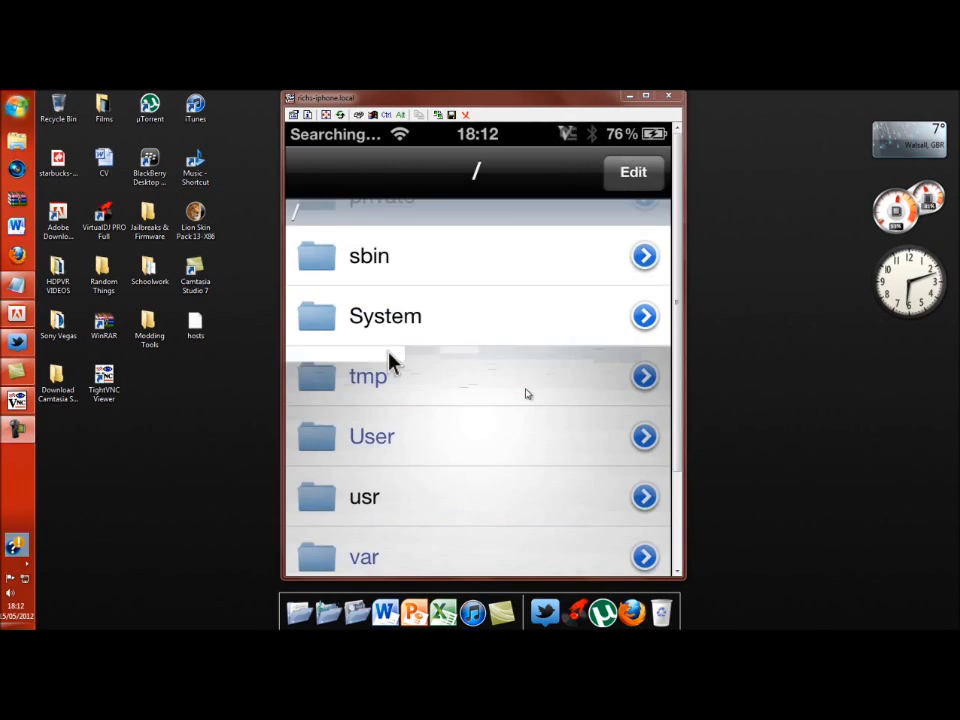
{"action": "scroll", "scroll_direction": "down", "scroll_amount": 3}
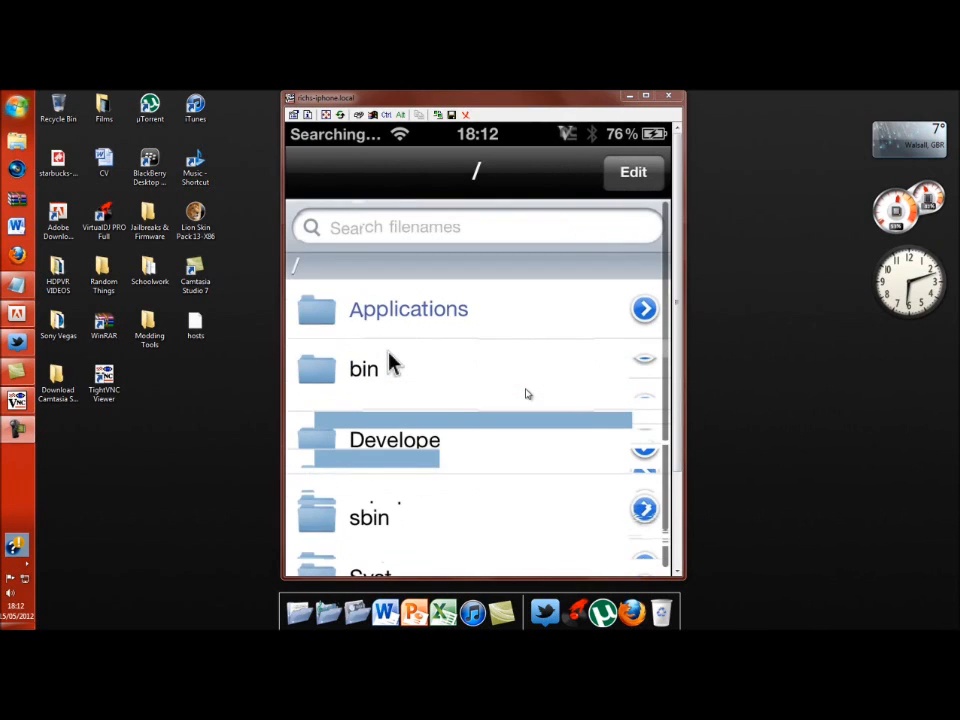
{"action": "scroll", "scroll_direction": "down", "scroll_amount": 3}
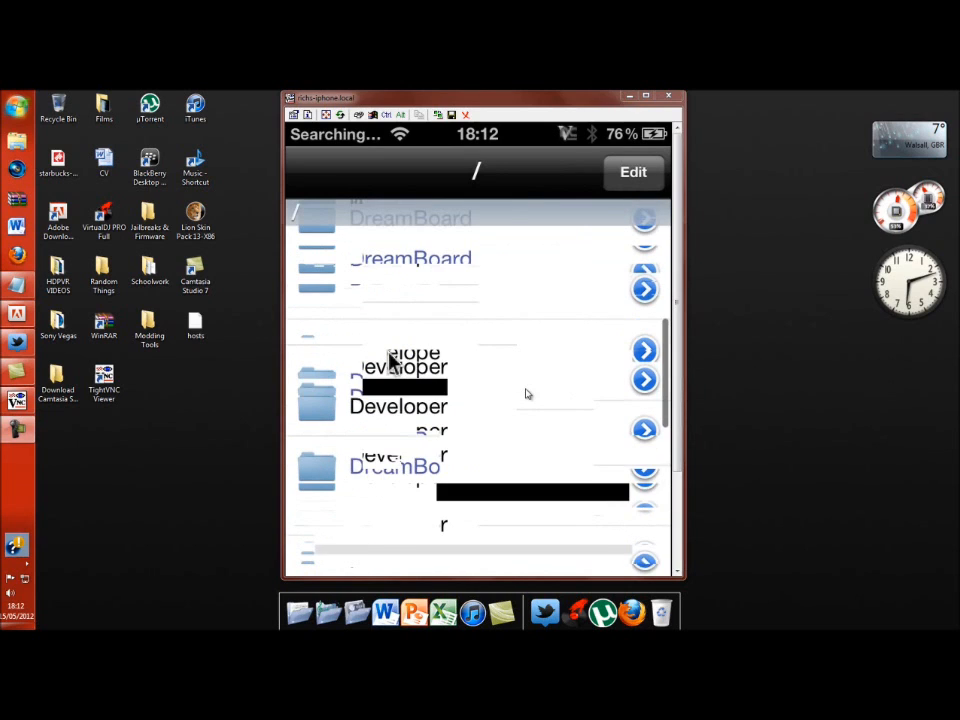
{"action": "scroll", "scroll_direction": "up", "scroll_amount": 3}
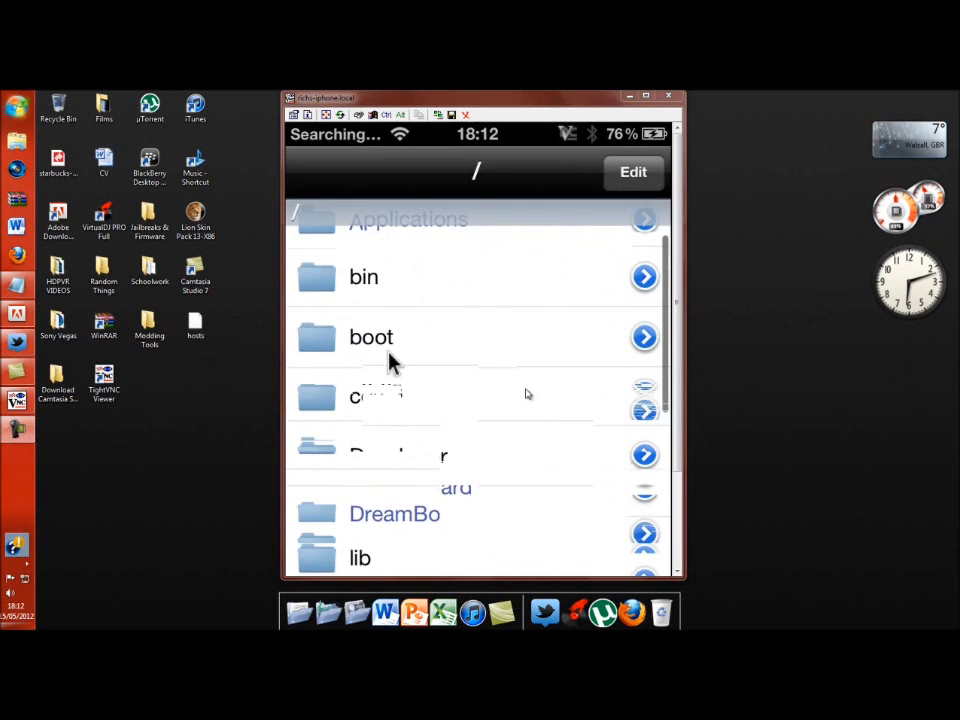
{"action": "scroll", "scroll_direction": "down", "scroll_amount": 3}
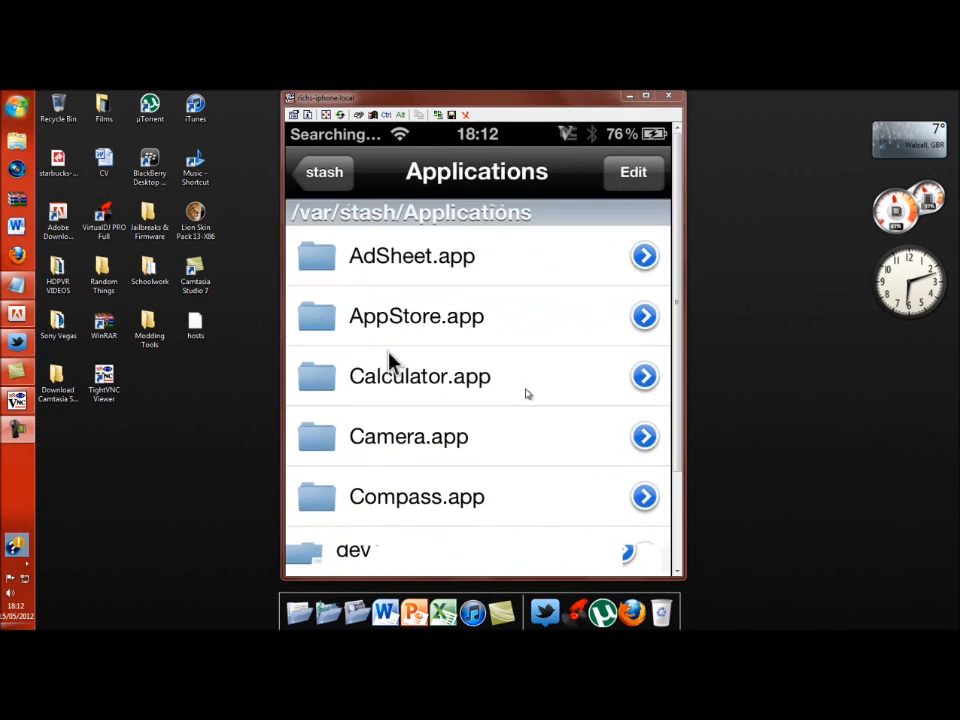
{"action": "scroll", "scroll_direction": "down", "scroll_amount": 3}
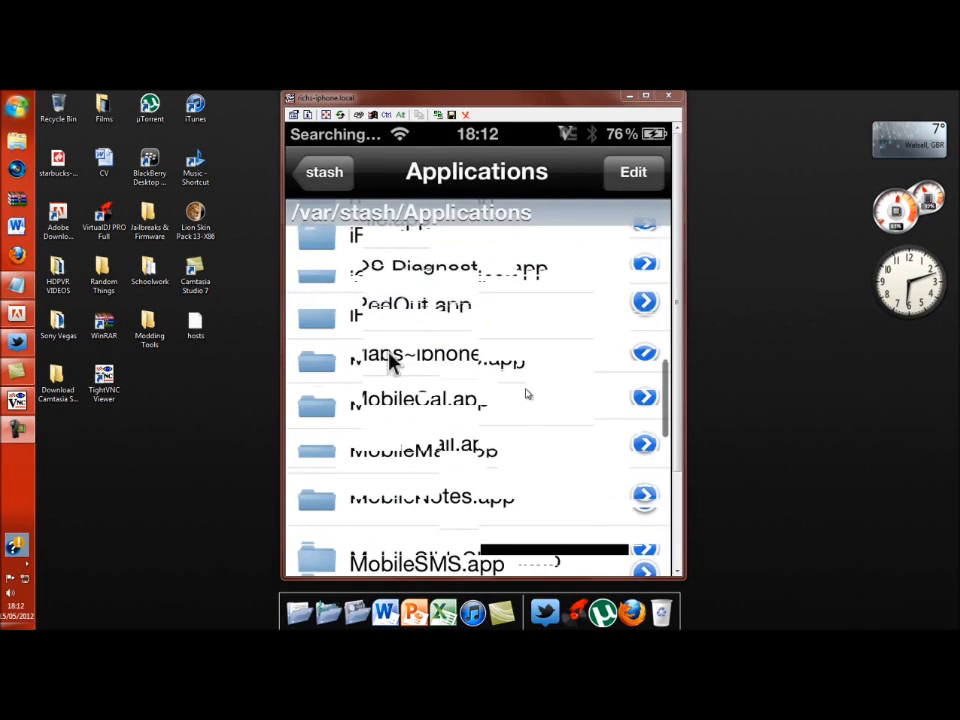
{"action": "scroll", "scroll_direction": "down", "scroll_amount": 3}
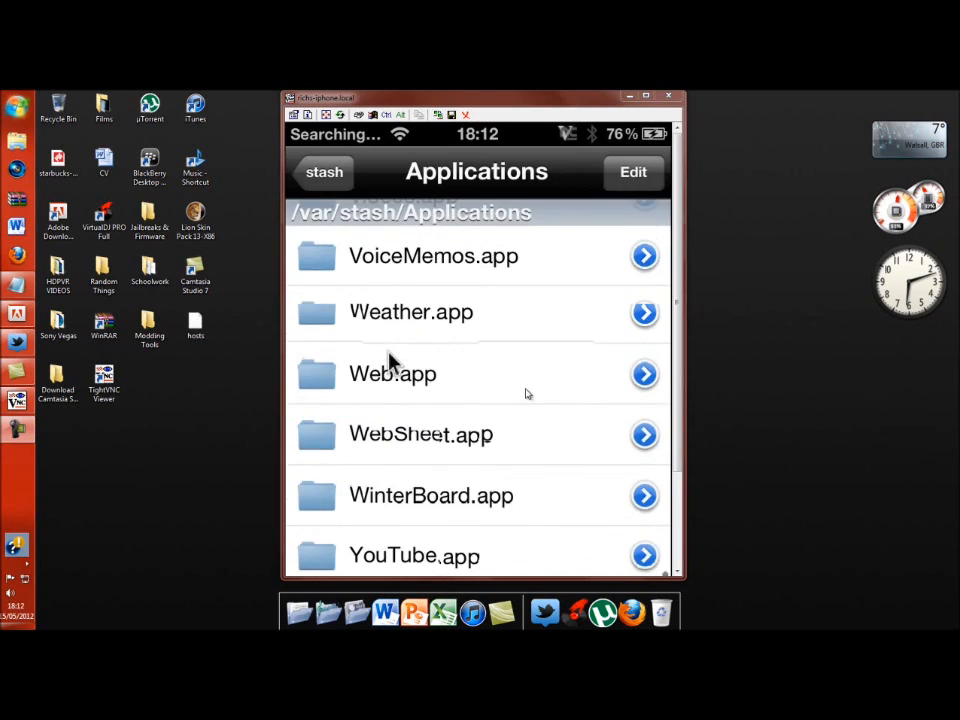
Browse back through var to /var/mobile/Media/ROMs/GBA, showing file 14488 and PokemonEmerald.GBA.
{"action": "left_click", "coordinate": [323, 171]}
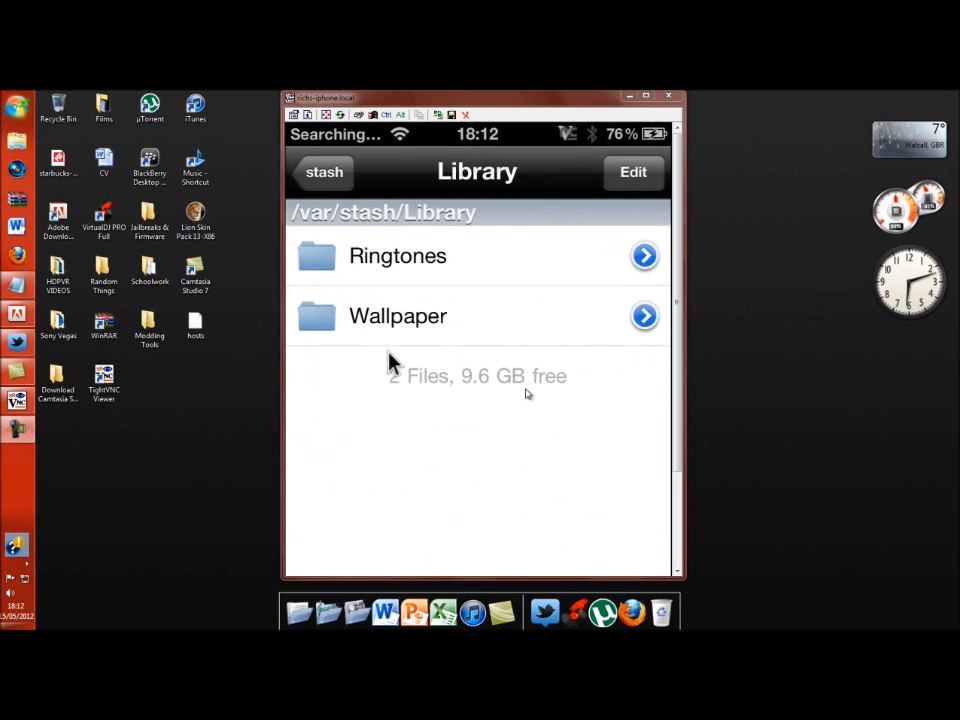
{"action": "left_click", "coordinate": [323, 171]}
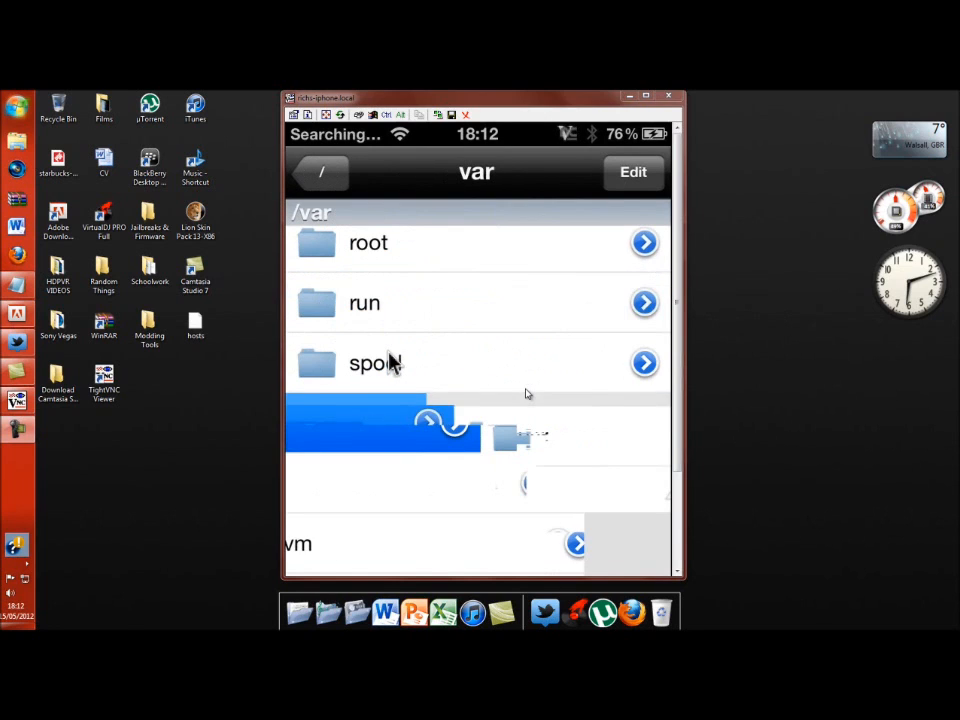
{"action": "scroll", "scroll_direction": "down", "scroll_amount": 3}
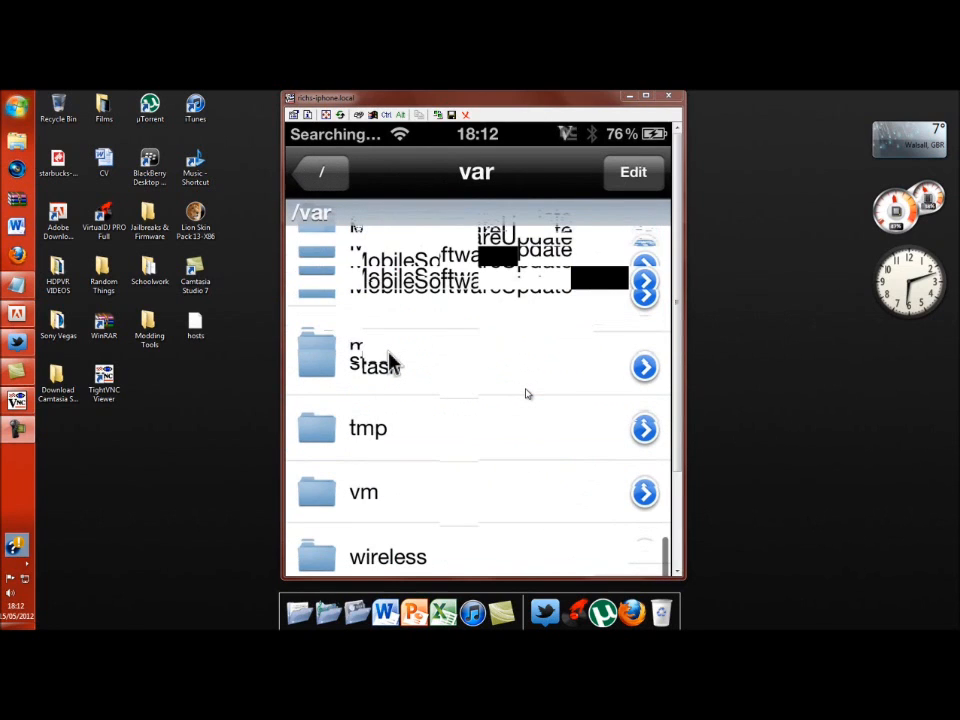
{"action": "scroll", "scroll_direction": "up", "scroll_amount": 3}
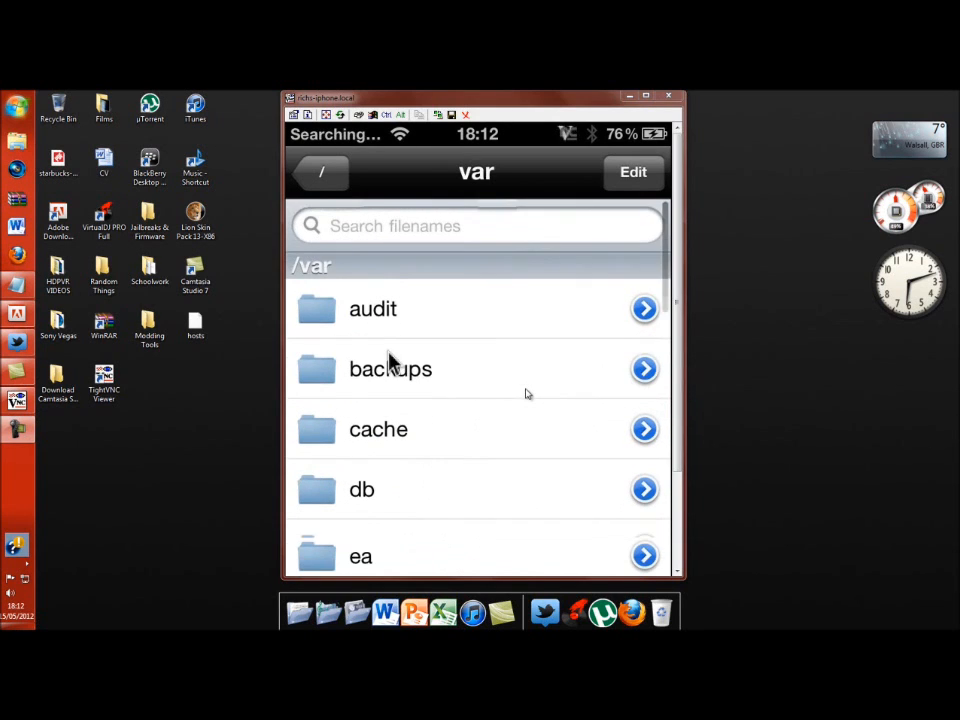
{"action": "scroll", "scroll_direction": "down", "scroll_amount": 3}
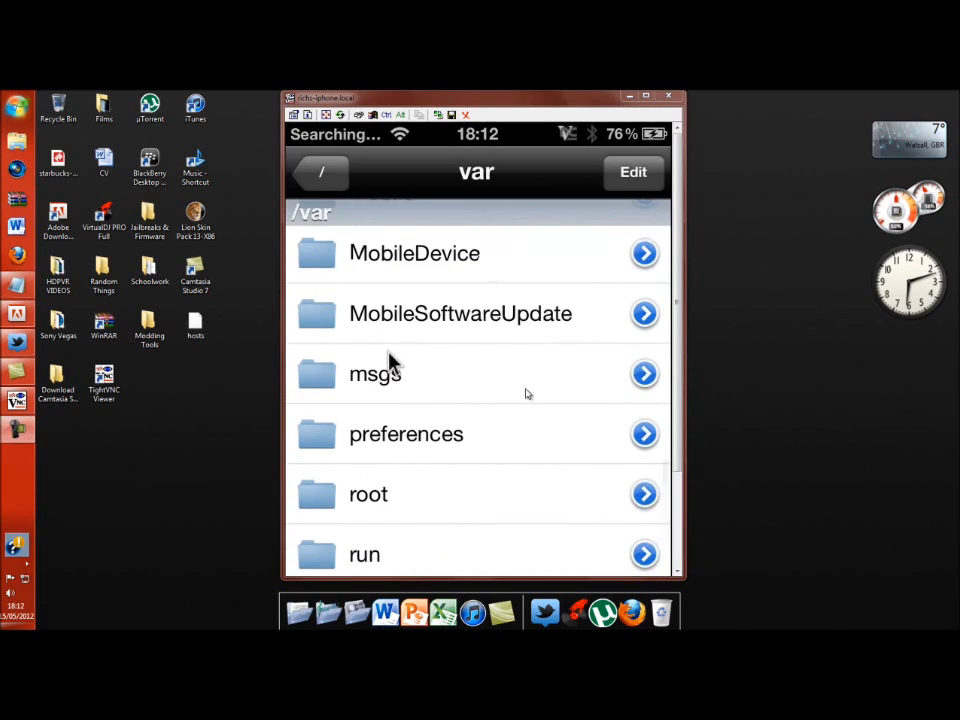
{"action": "scroll", "scroll_direction": "up", "scroll_amount": 3}
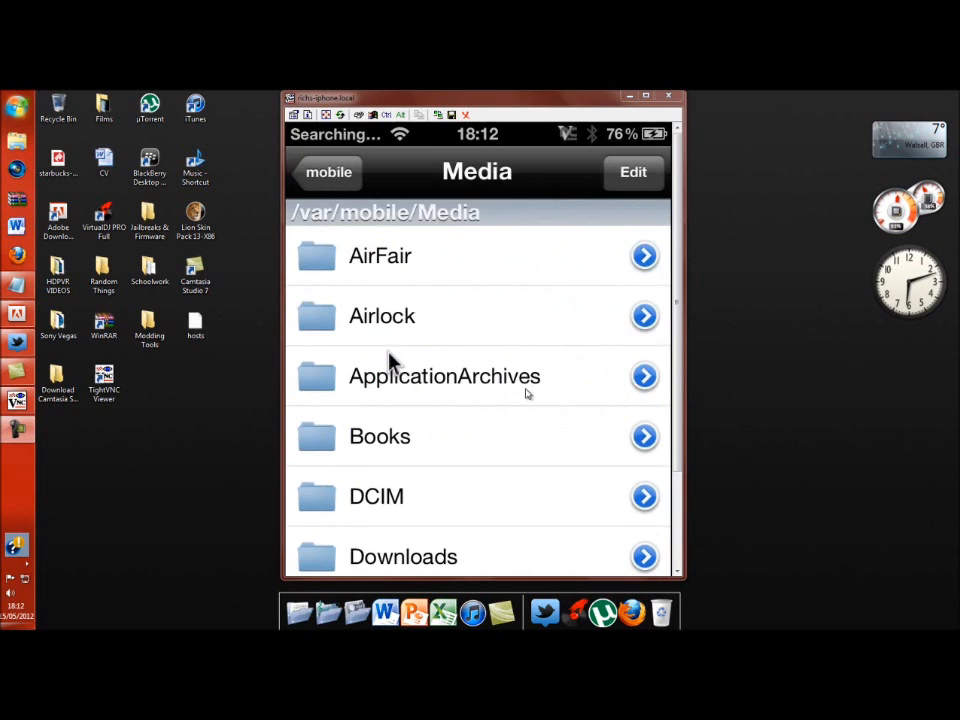
{"action": "scroll", "scroll_direction": "down", "scroll_amount": 3}
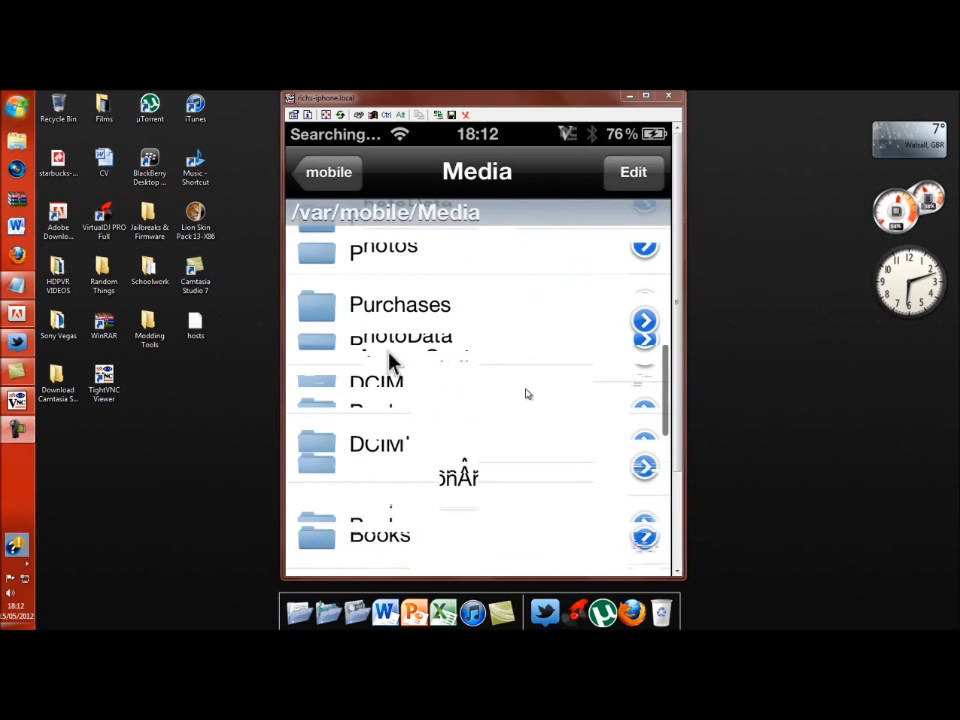
{"action": "left_click", "coordinate": [328, 172]}
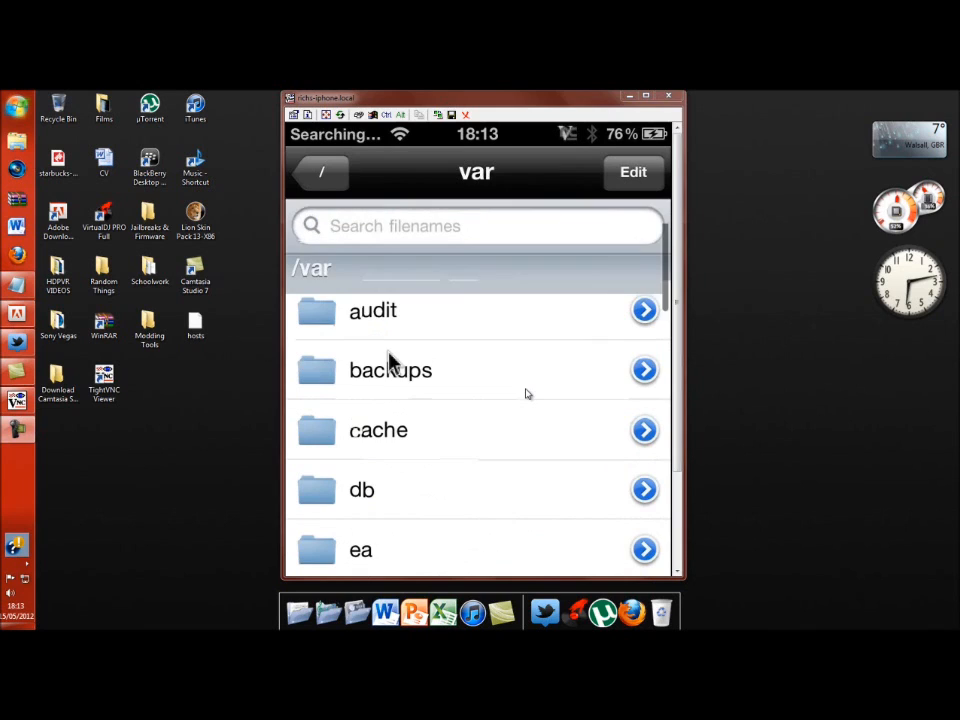
{"action": "scroll", "scroll_direction": "down", "scroll_amount": 3}
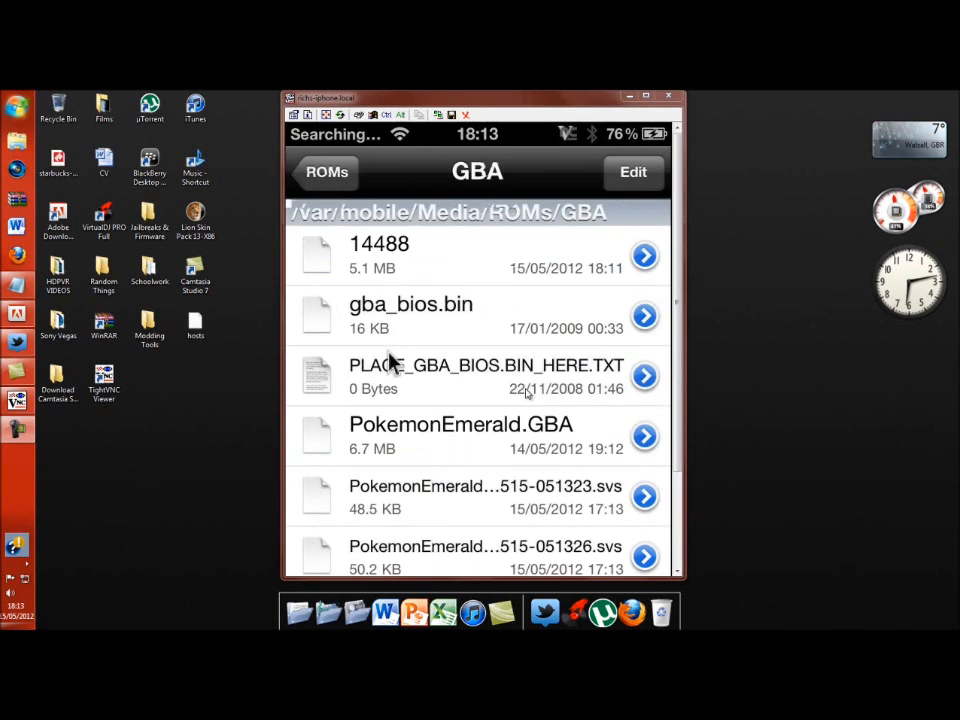
Rename the downloaded file 14488 in the GBA folder to PokemonFireRed.GBA.
{"action": "scroll", "scroll_direction": "down", "scroll_amount": 3}
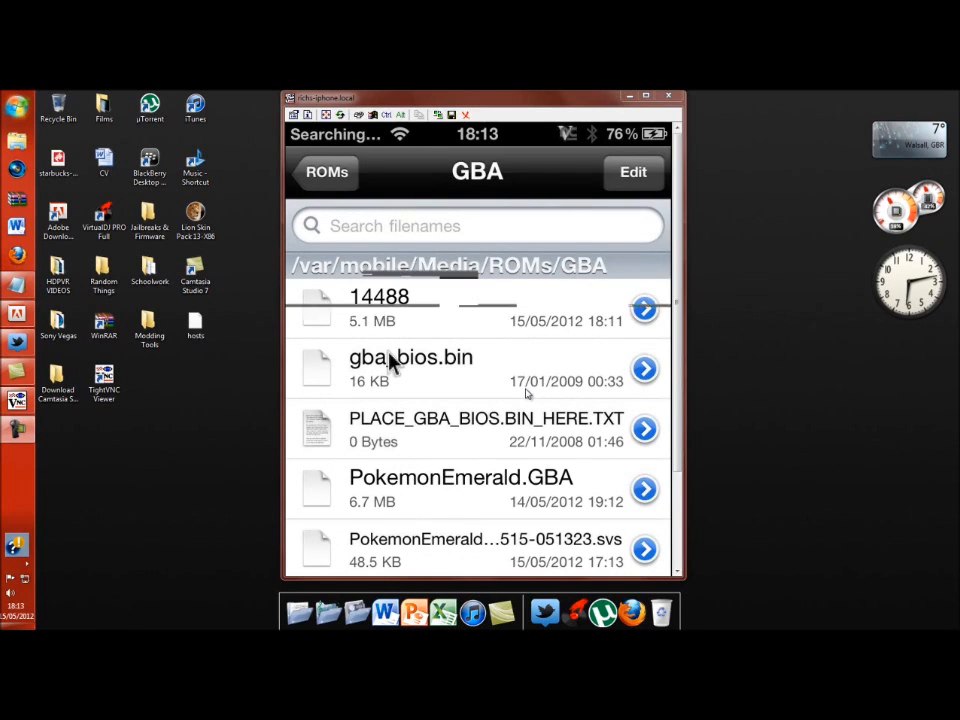
{"action": "left_click", "coordinate": [644, 308]}
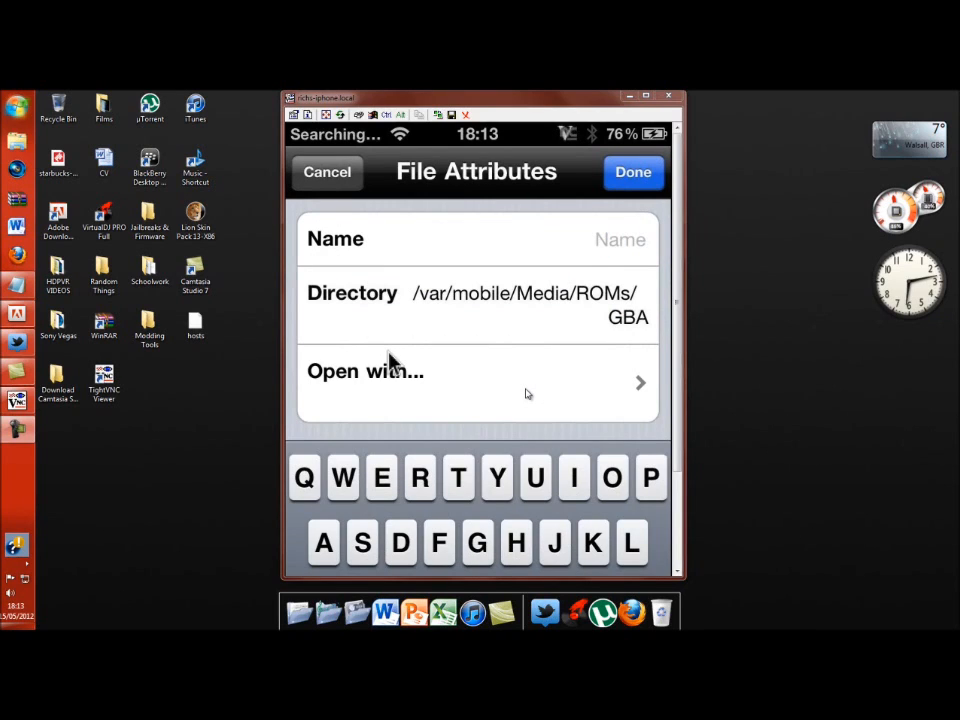
{"action": "type", "text": "Po"}
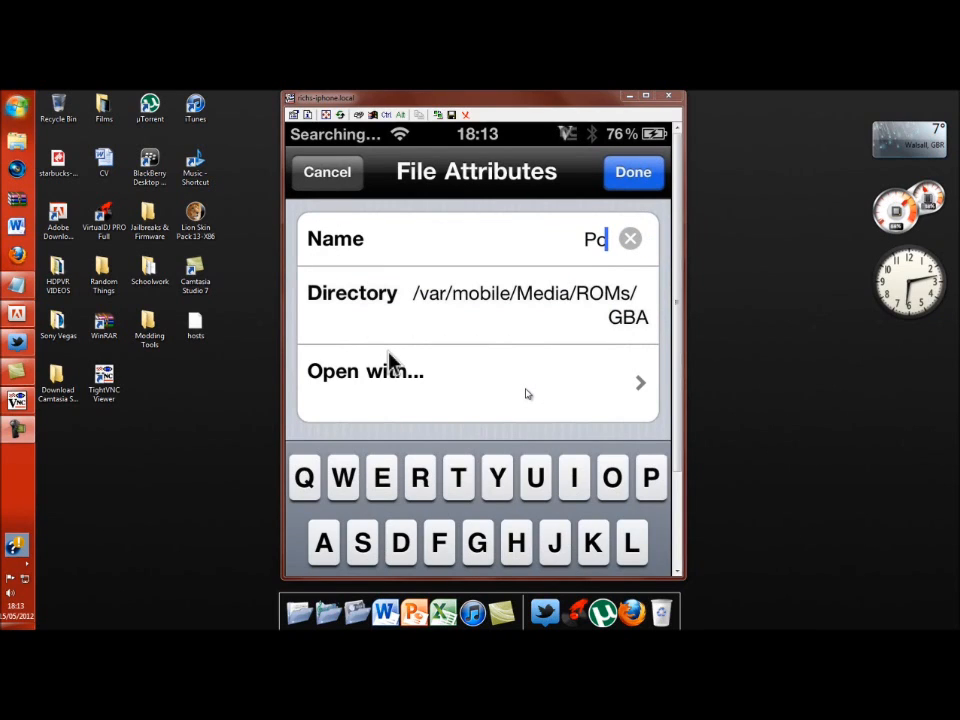
{"action": "type", "text": "kemonFireR"}
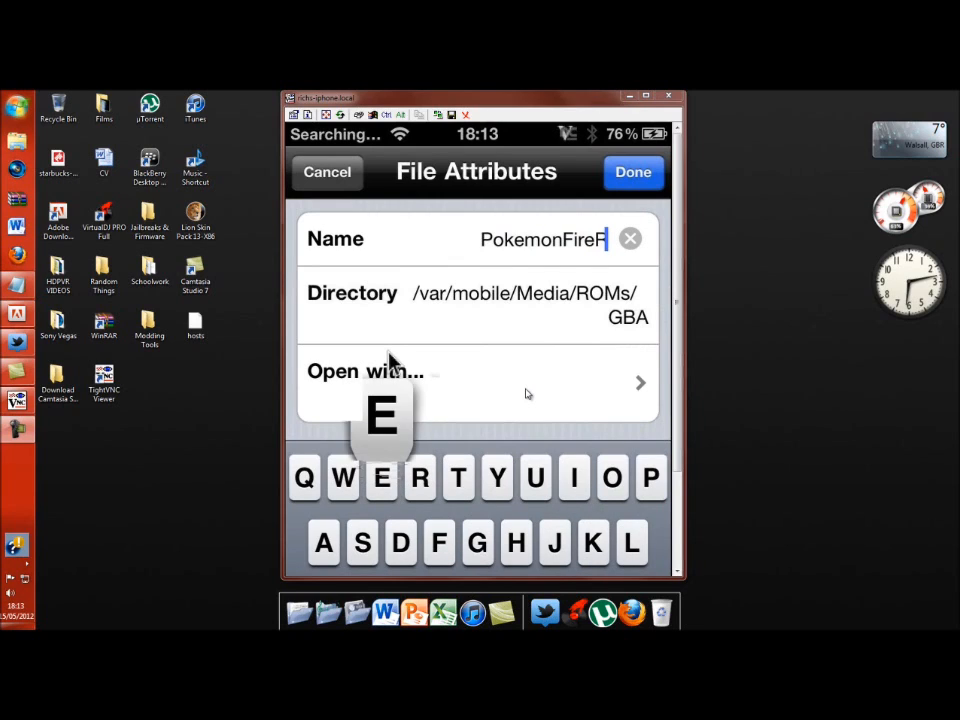
{"action": "type", "text": "d."}
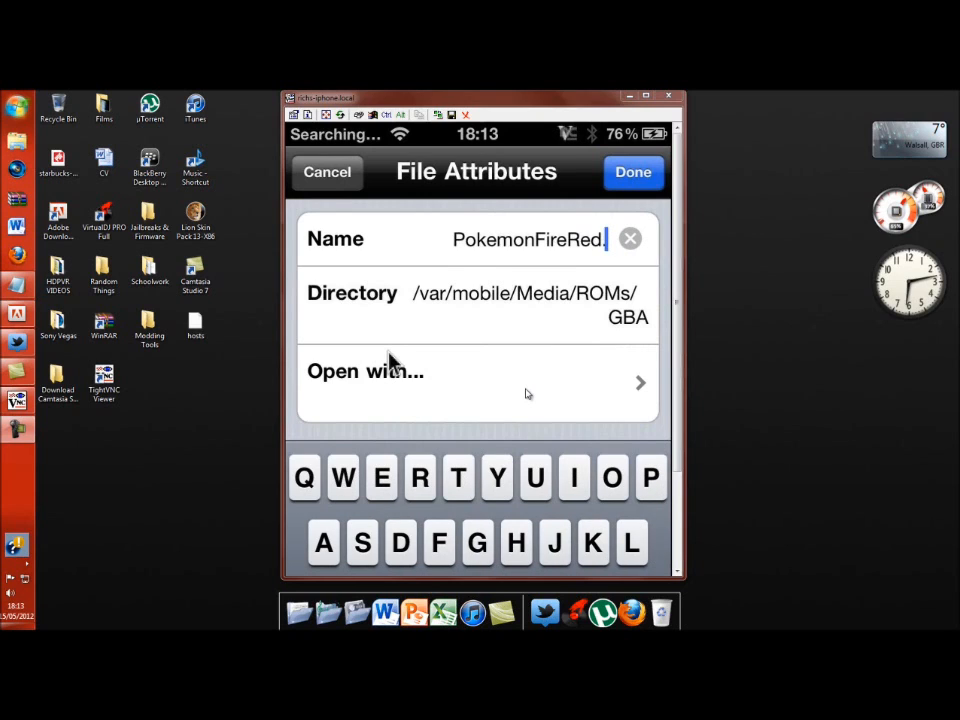
{"action": "type", "text": "GBA"}
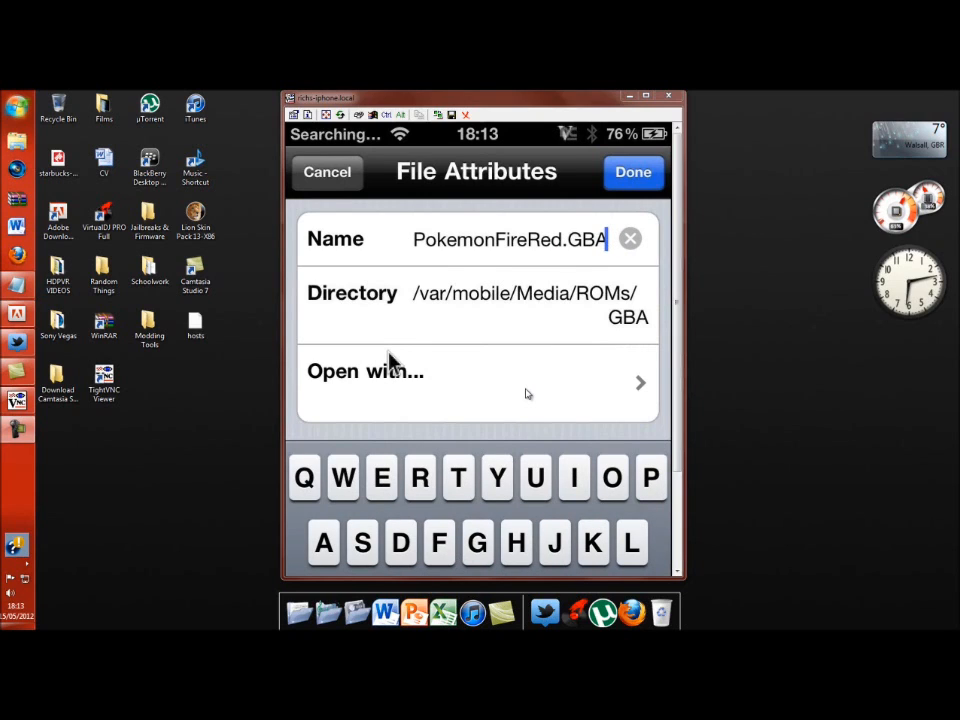
{"action": "left_click", "coordinate": [633, 172]}
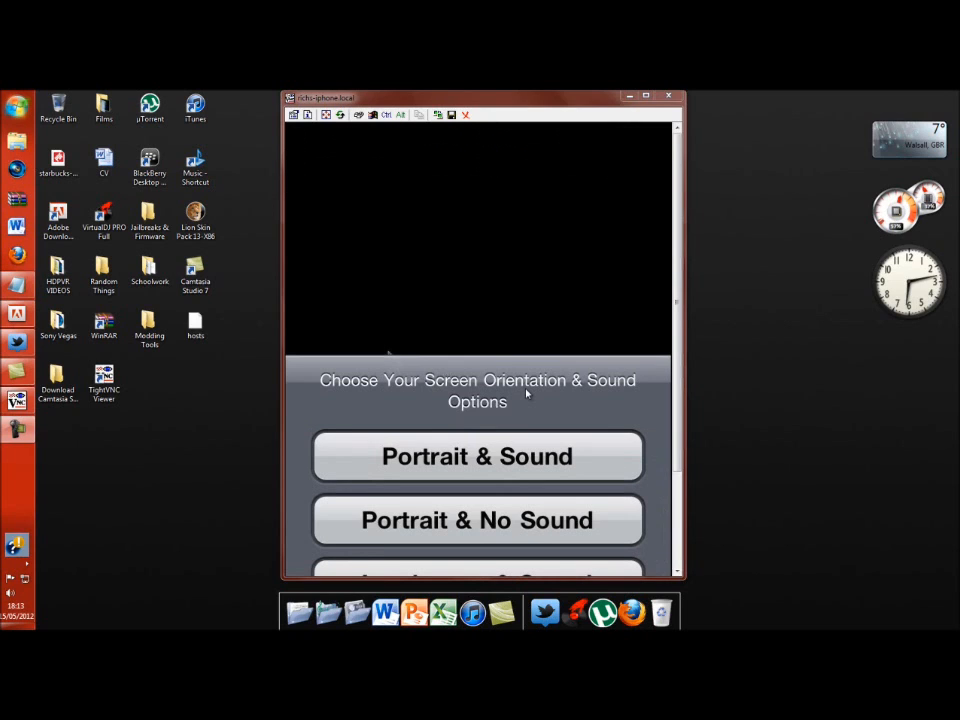
Choose a screen orientation and sound option in gpSPhone, then return to the home screen.
{"action": "left_click", "coordinate": [477, 456]}
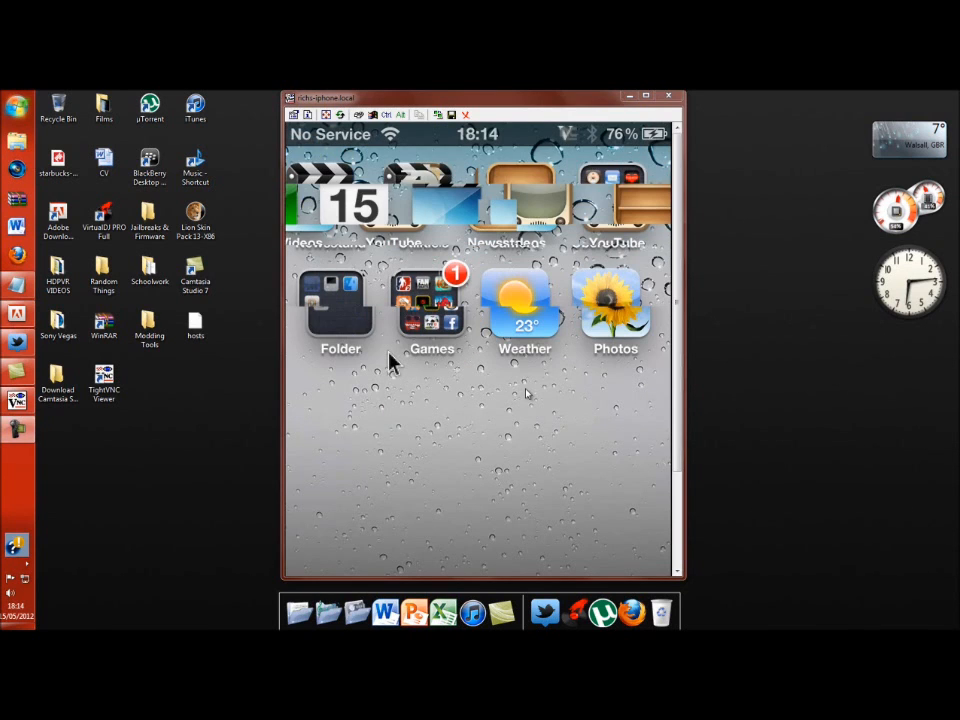
{"action": "scroll", "scroll_direction": "left", "scroll_amount": 3}
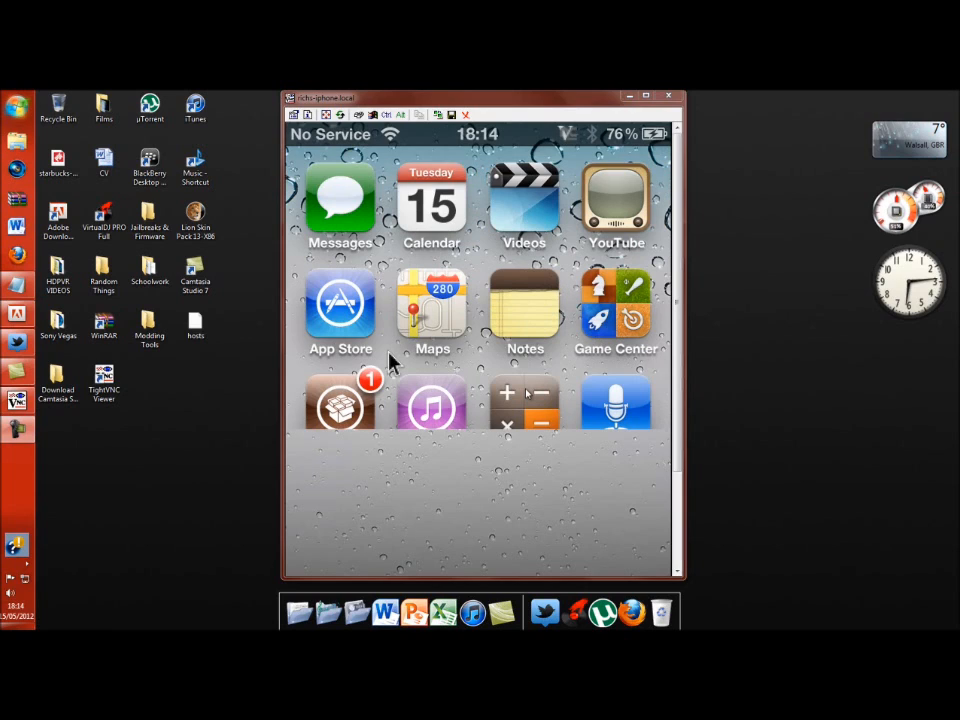